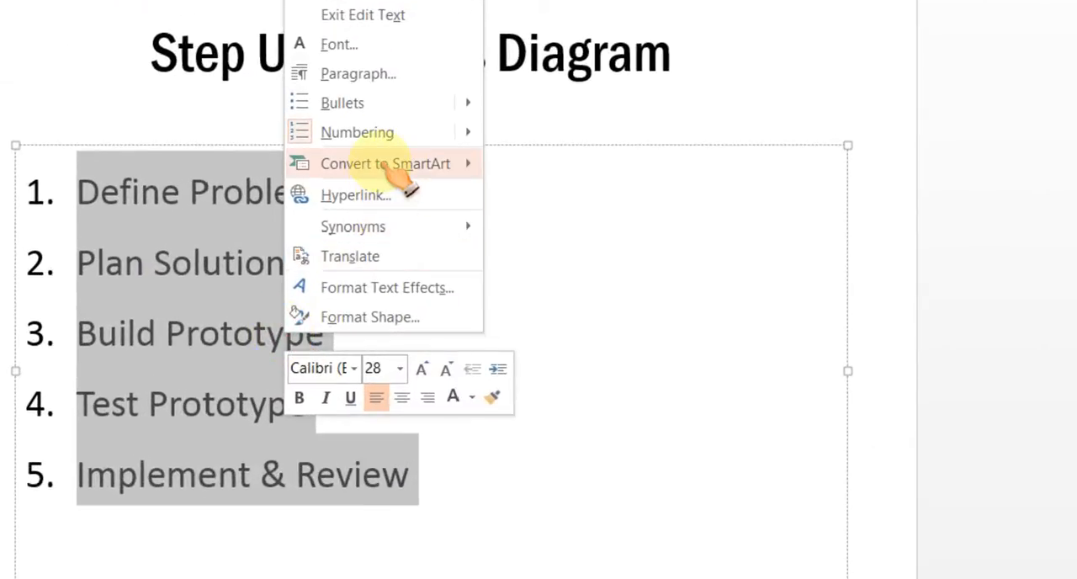
mouse_move(384, 163)
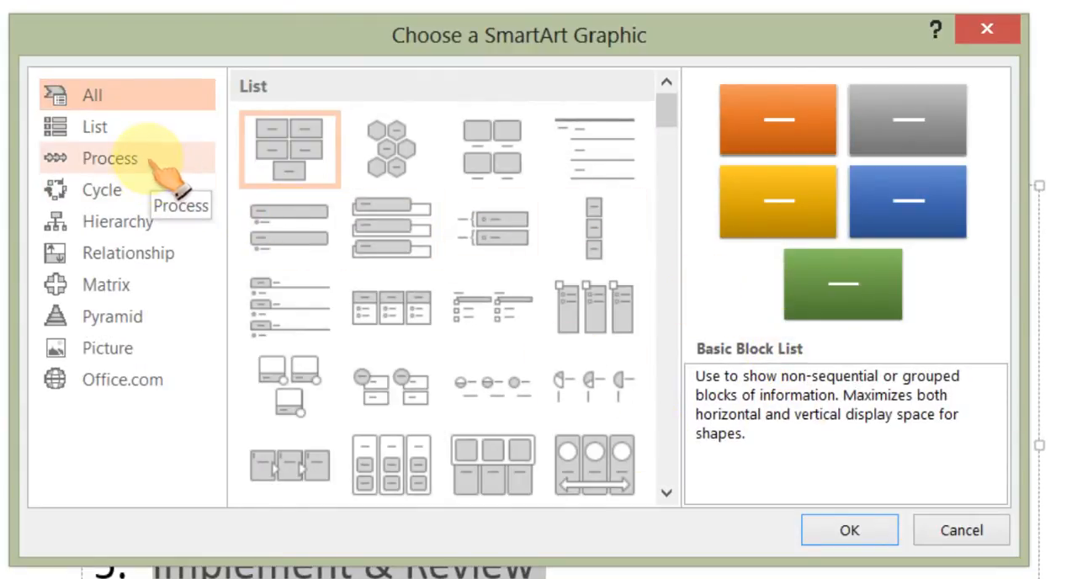
- Convert the five-item list to the Process > Step Up Process SmartArt layout
left_click(108, 158)
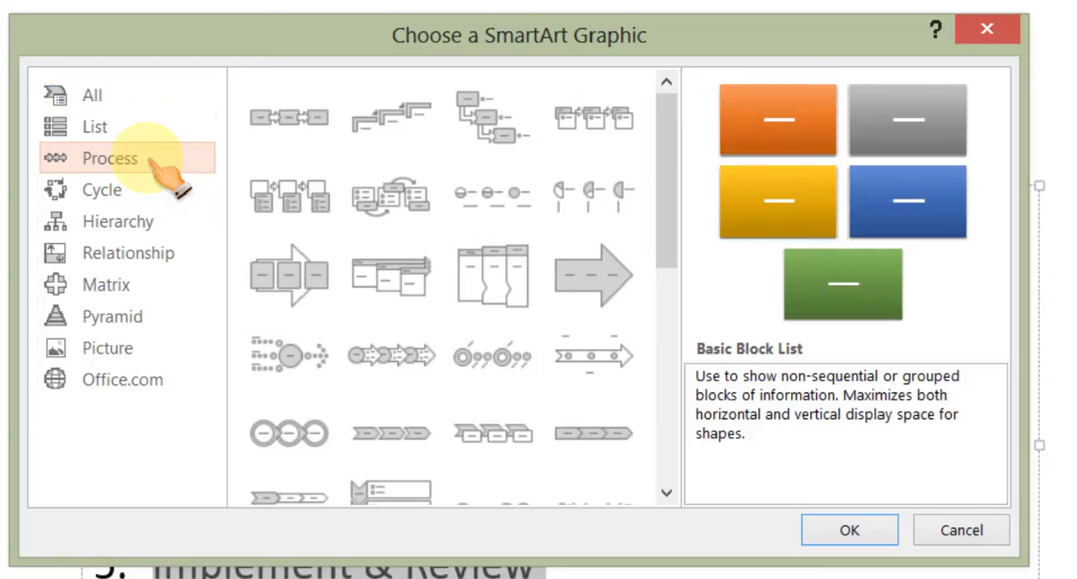
mouse_move(391, 116)
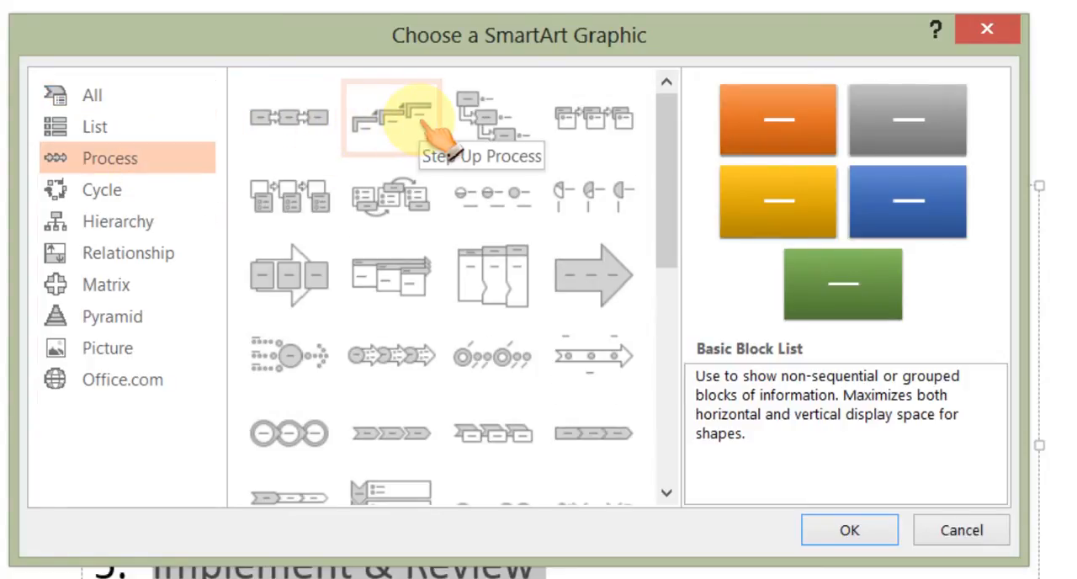
left_click(848, 530)
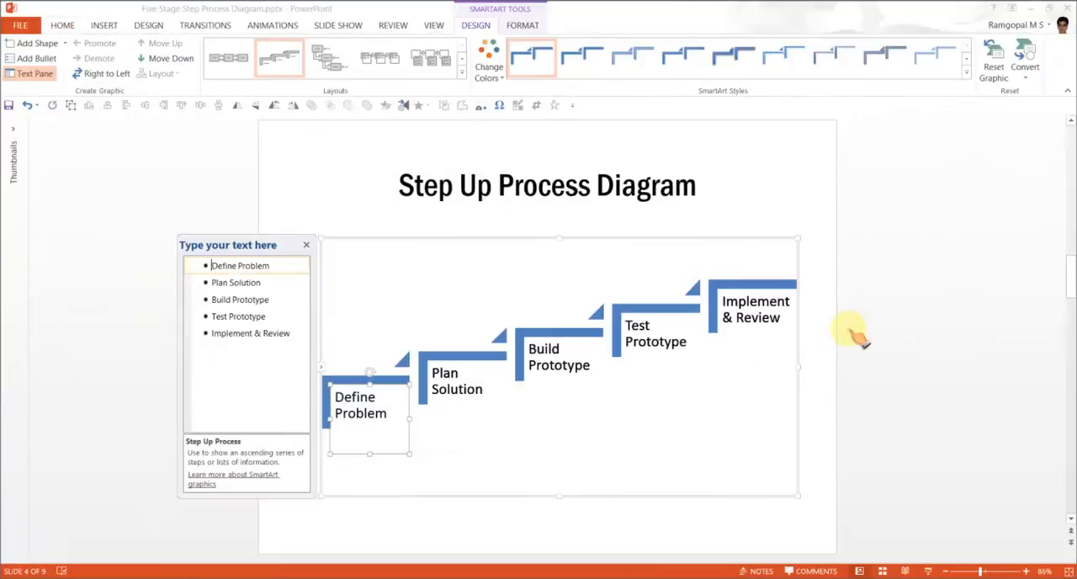
mouse_move(295, 350)
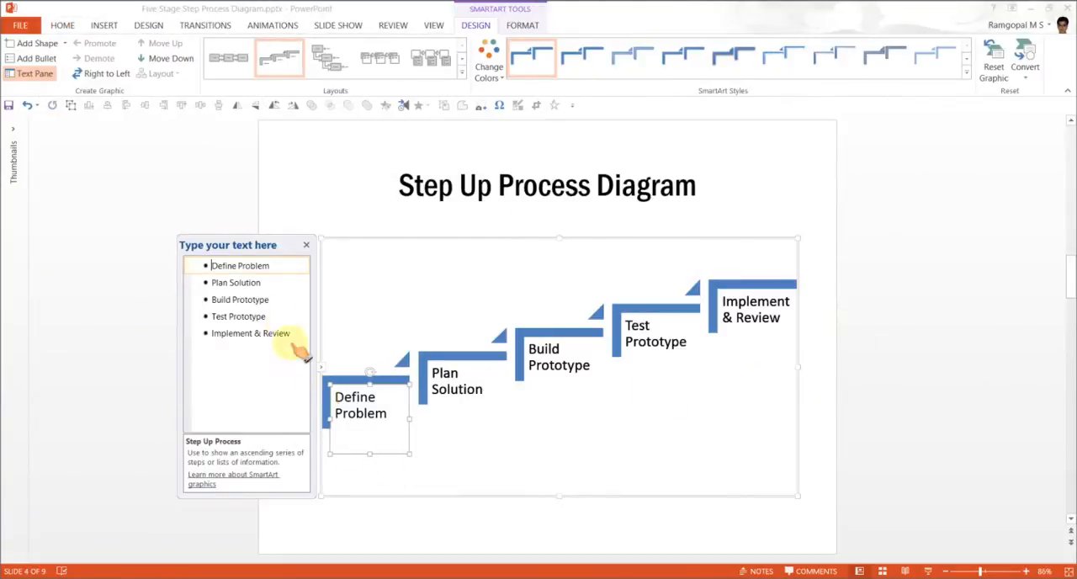
mouse_move(240, 357)
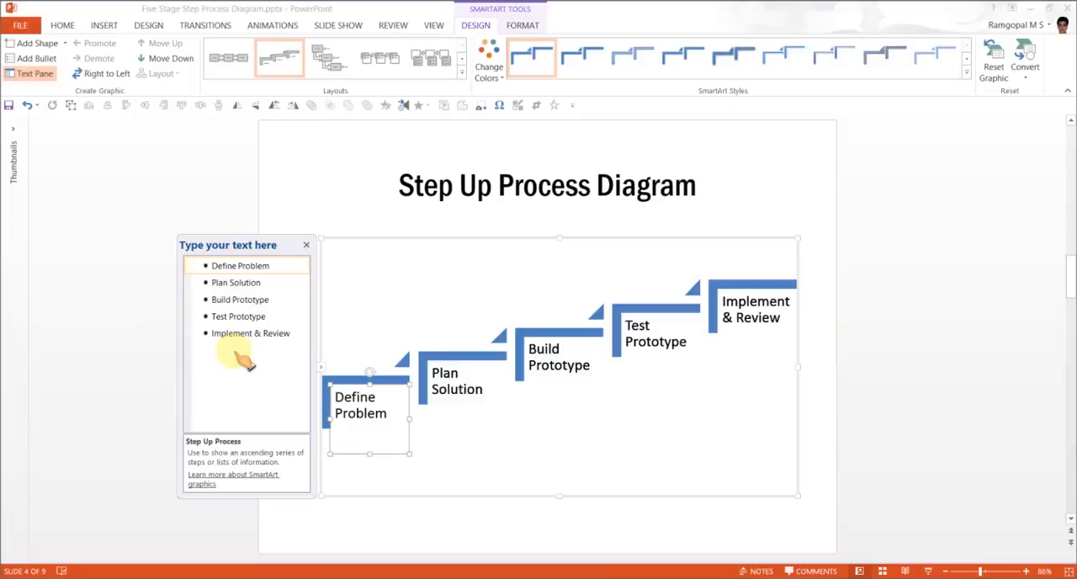
mouse_move(838, 323)
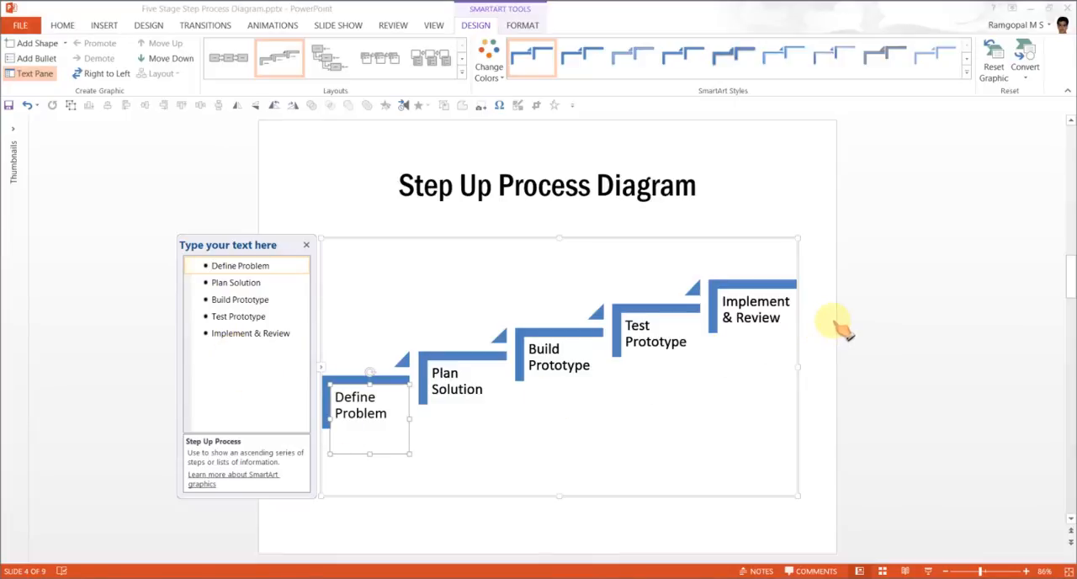
mouse_move(800, 350)
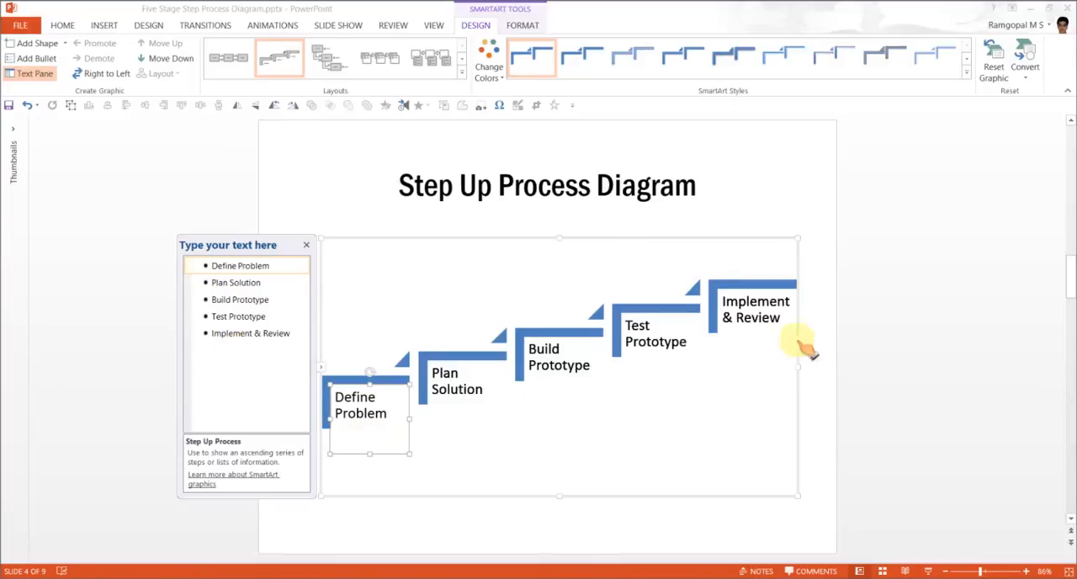
mouse_move(816, 323)
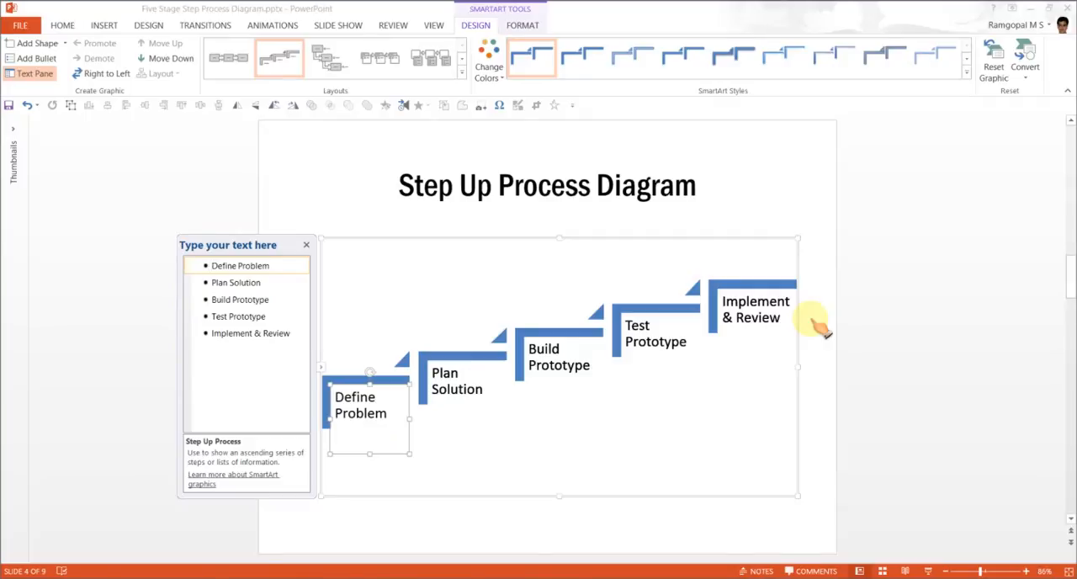
mouse_move(597, 249)
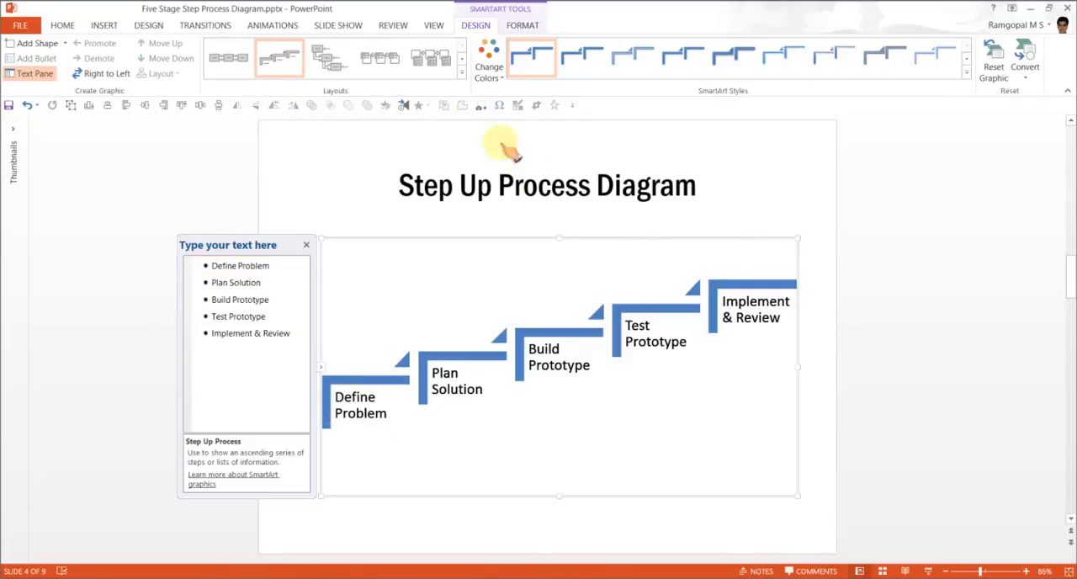
- Apply the first Colorful scheme so each of the five steps gets its own colour
left_click(489, 58)
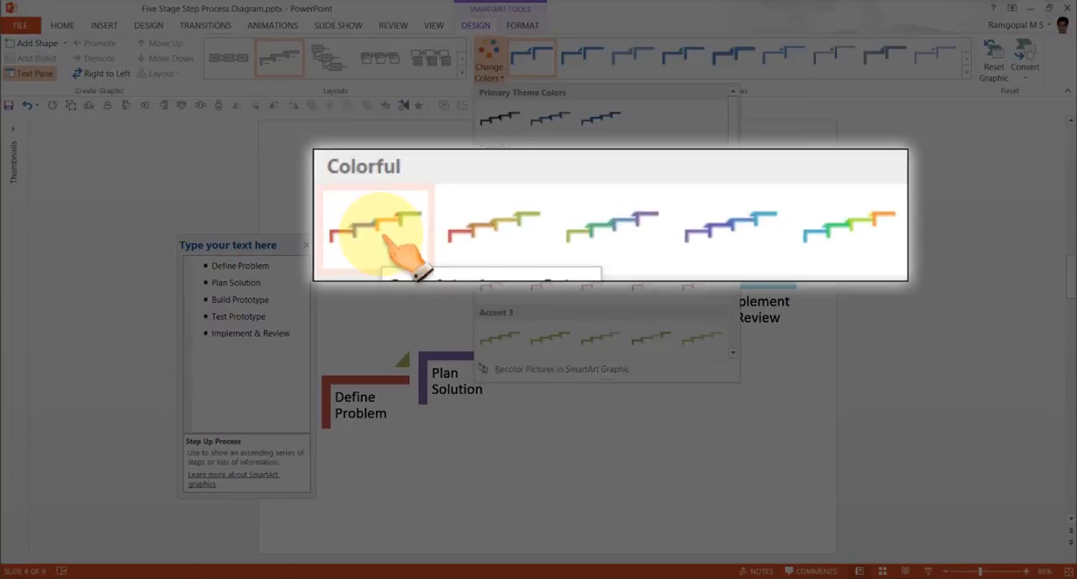
left_click(377, 225)
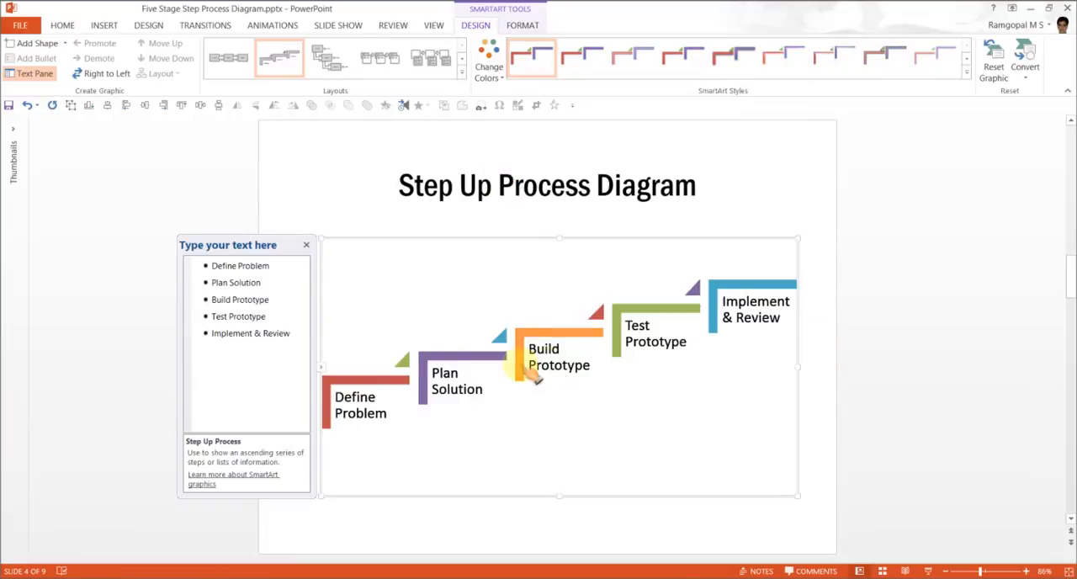
mouse_move(825, 350)
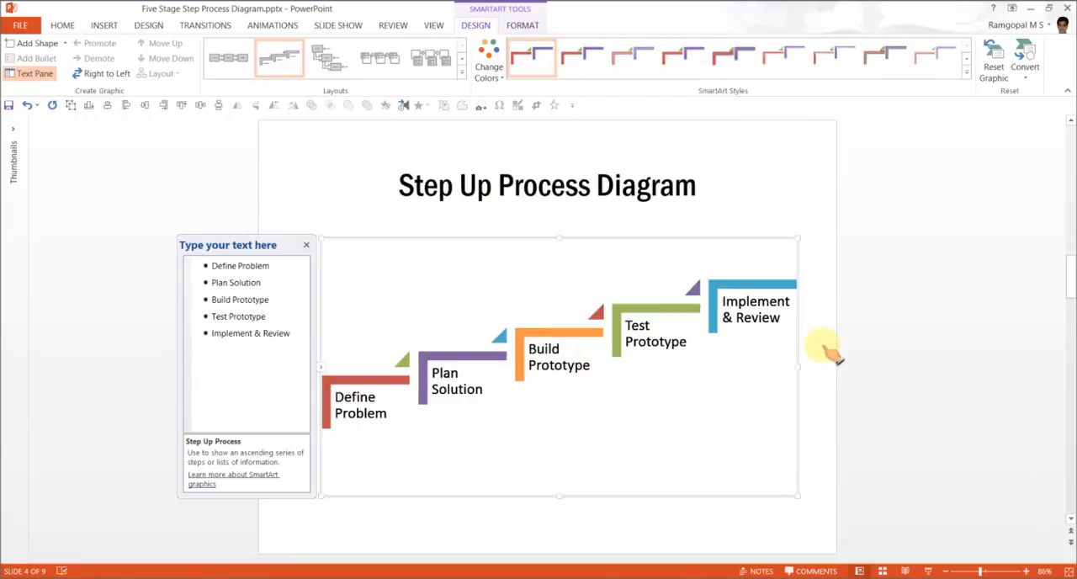
mouse_move(413, 362)
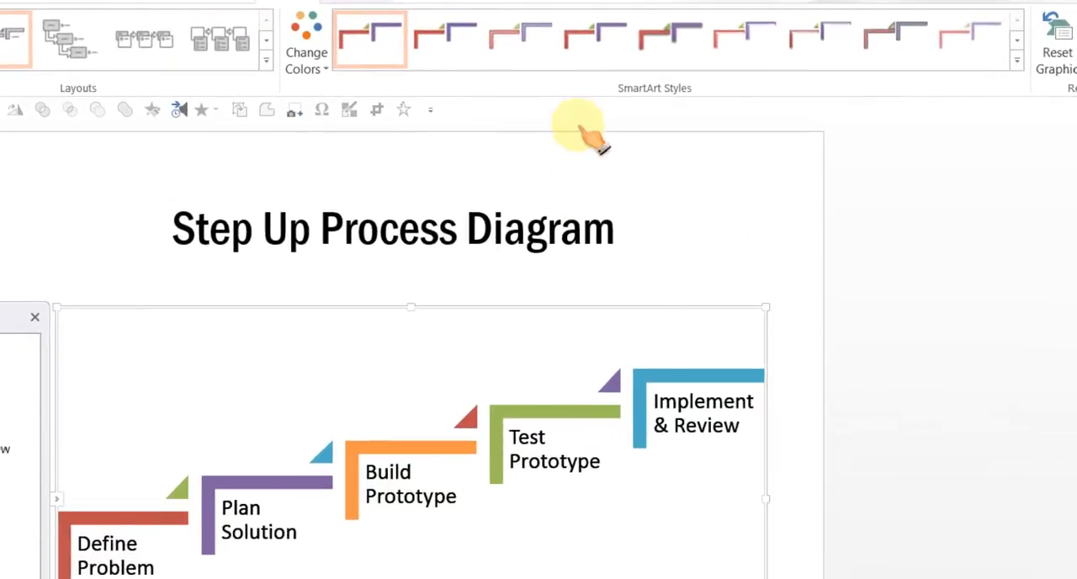
mouse_move(690, 252)
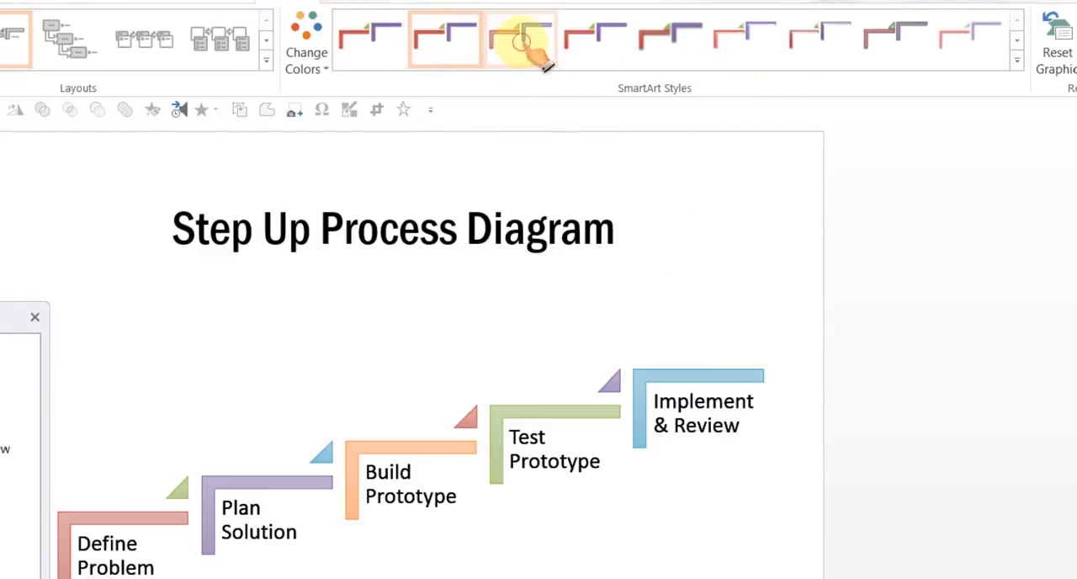
- Apply a polished, beveled 3D SmartArt style to all five coloured steps
left_click(595, 40)
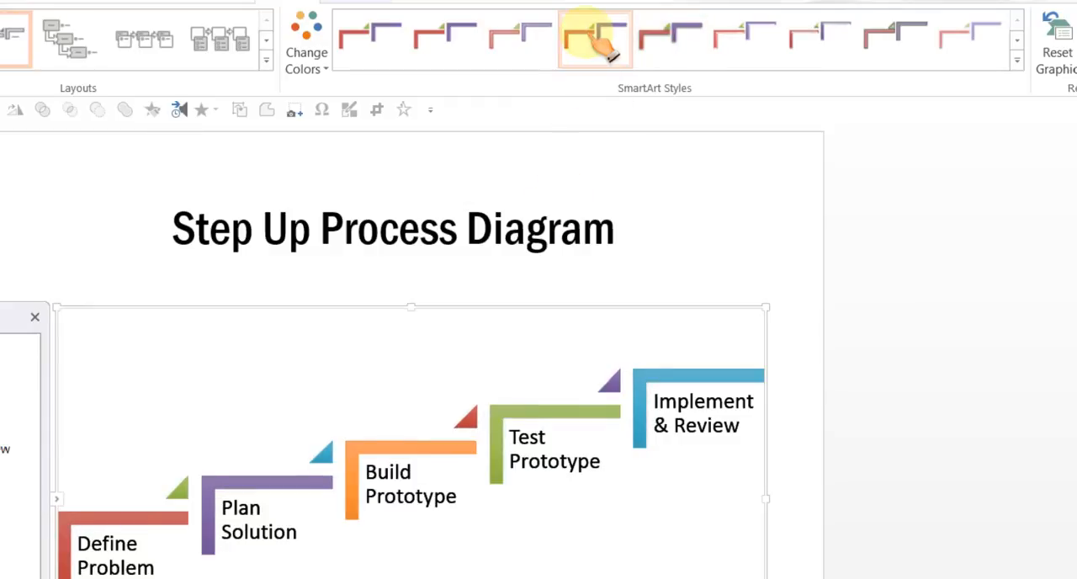
mouse_move(811, 37)
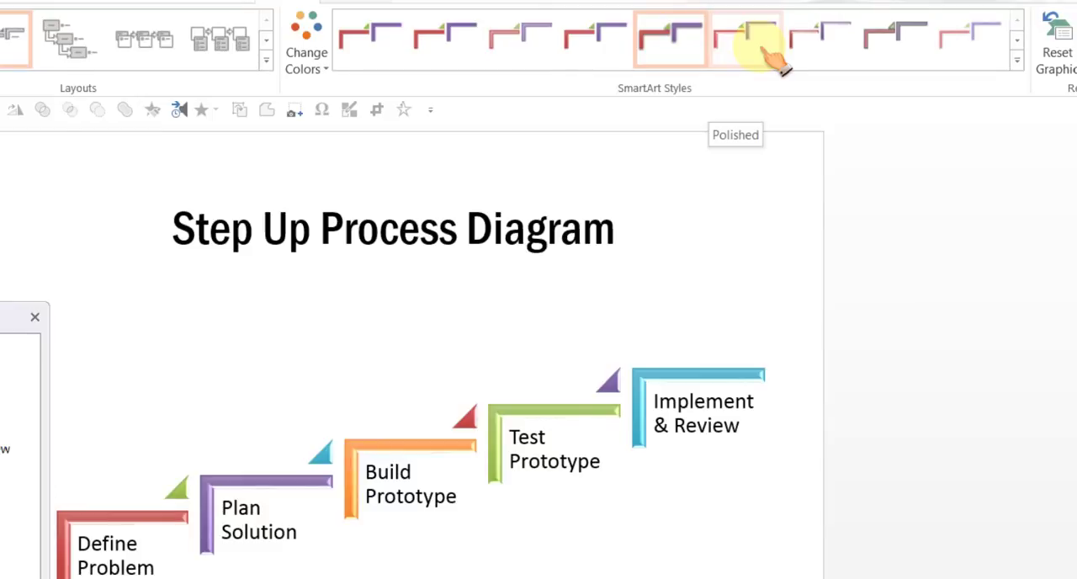
left_click(744, 40)
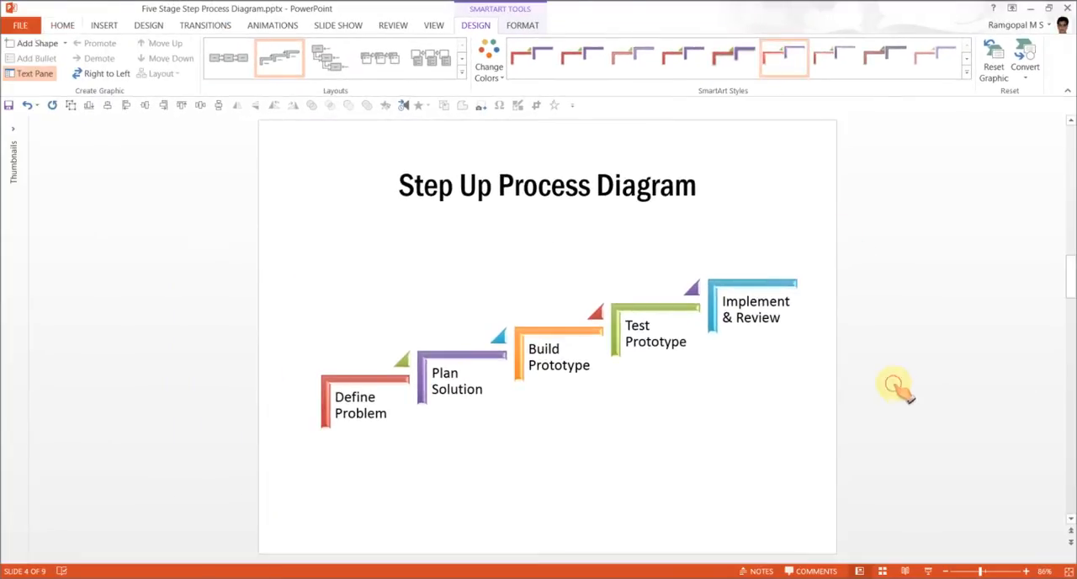
left_click(643, 453)
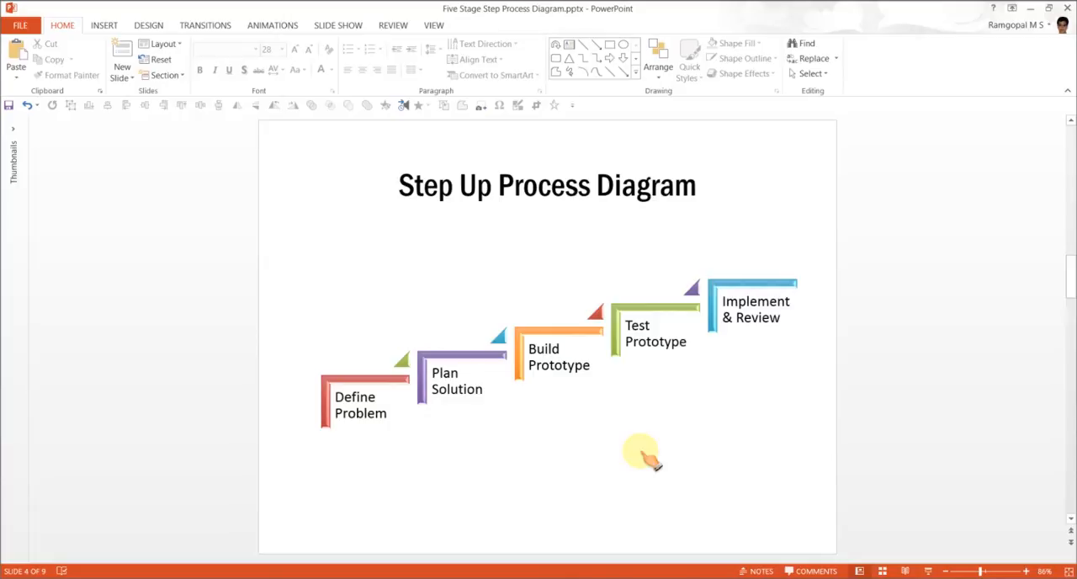
mouse_move(367, 369)
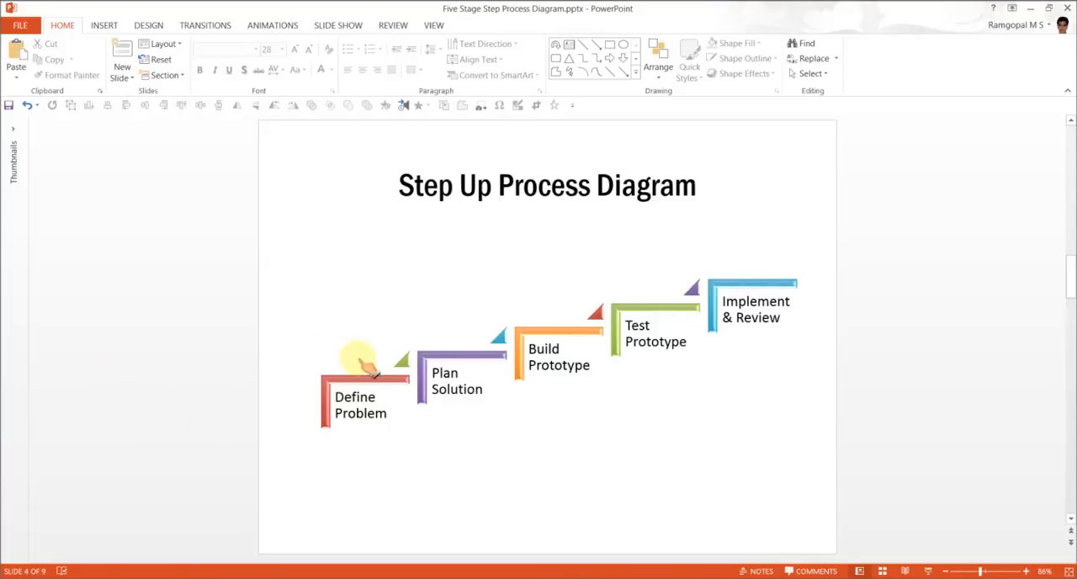
mouse_move(895, 333)
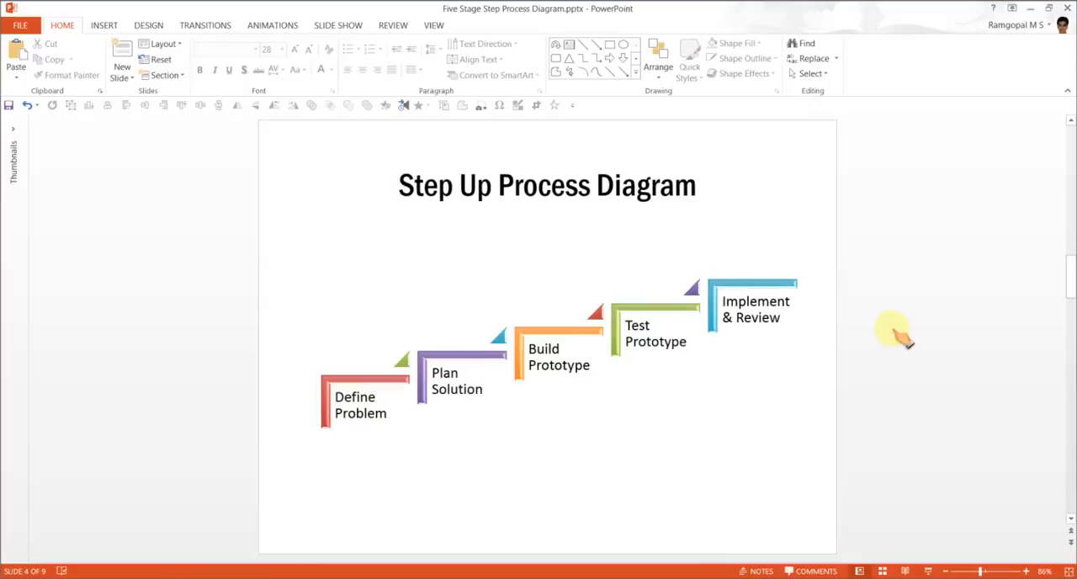
mouse_move(609, 37)
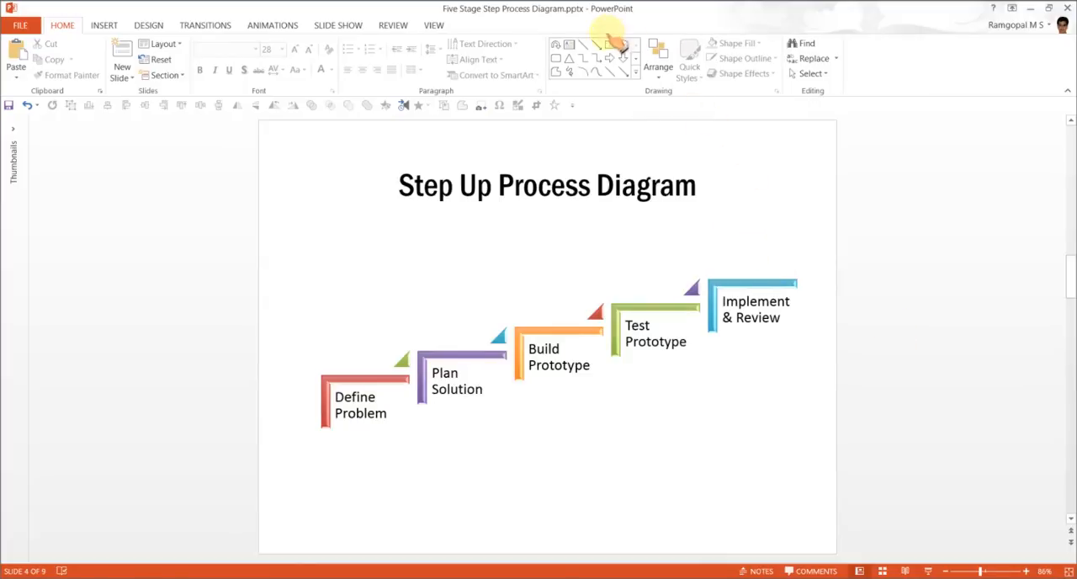
- Draw tall rectangles under Define Problem, Plan Solution and Test Prototype reaching the slide bottom
left_click(636, 59)
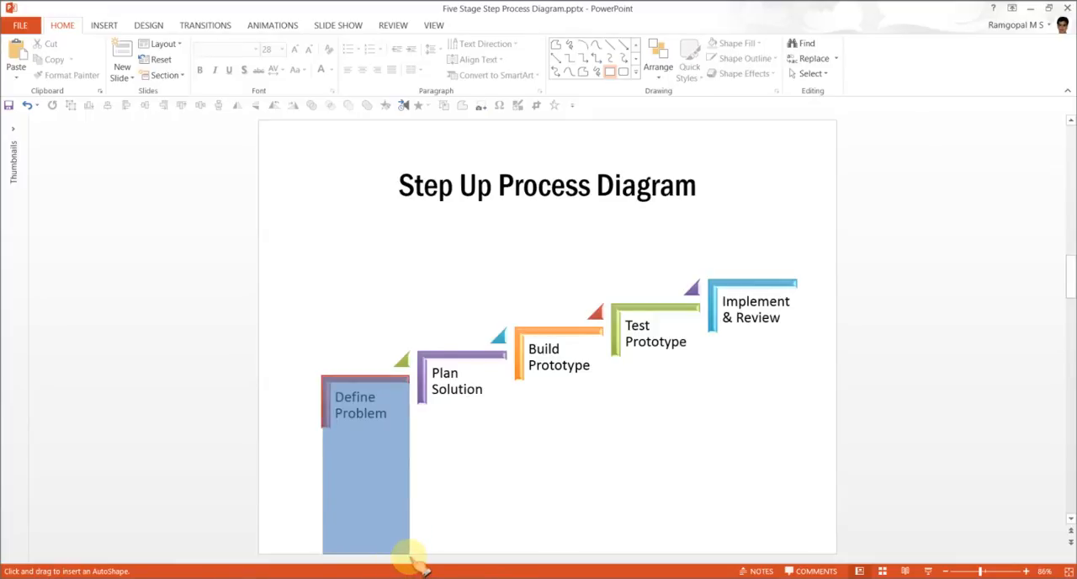
left_click(366, 463)
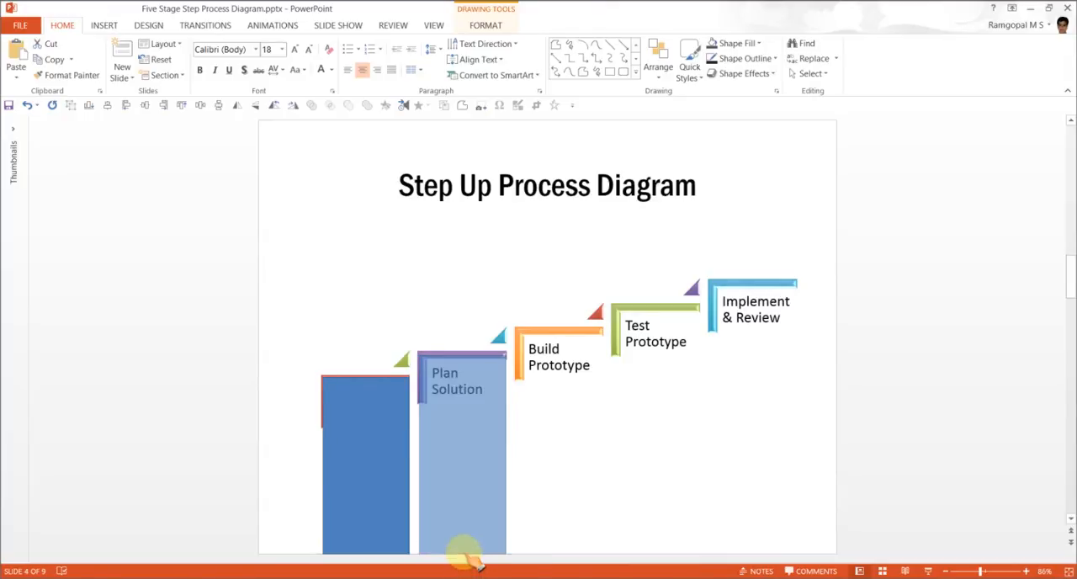
left_click(461, 401)
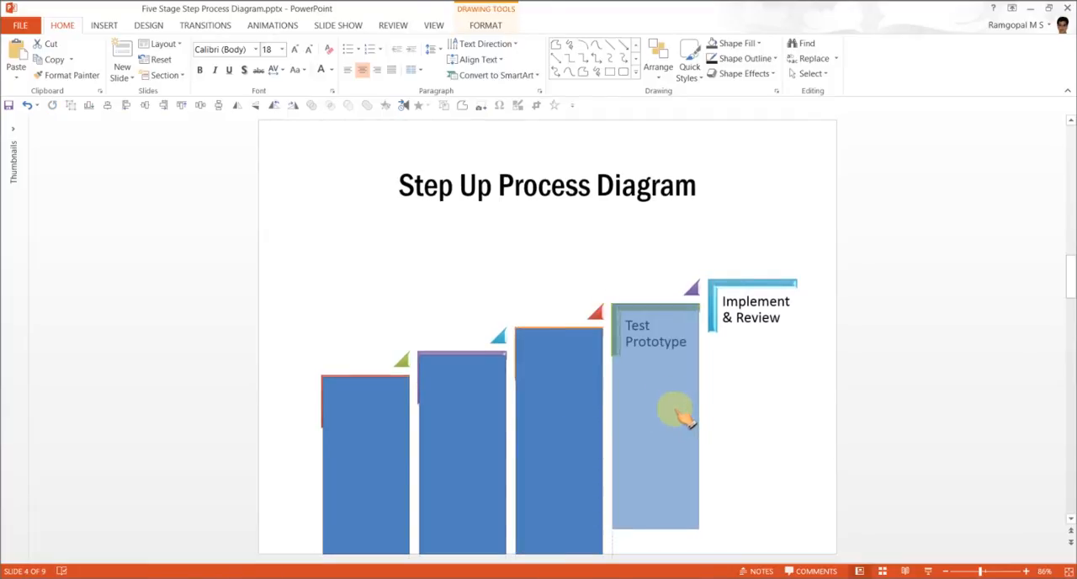
left_click(655, 412)
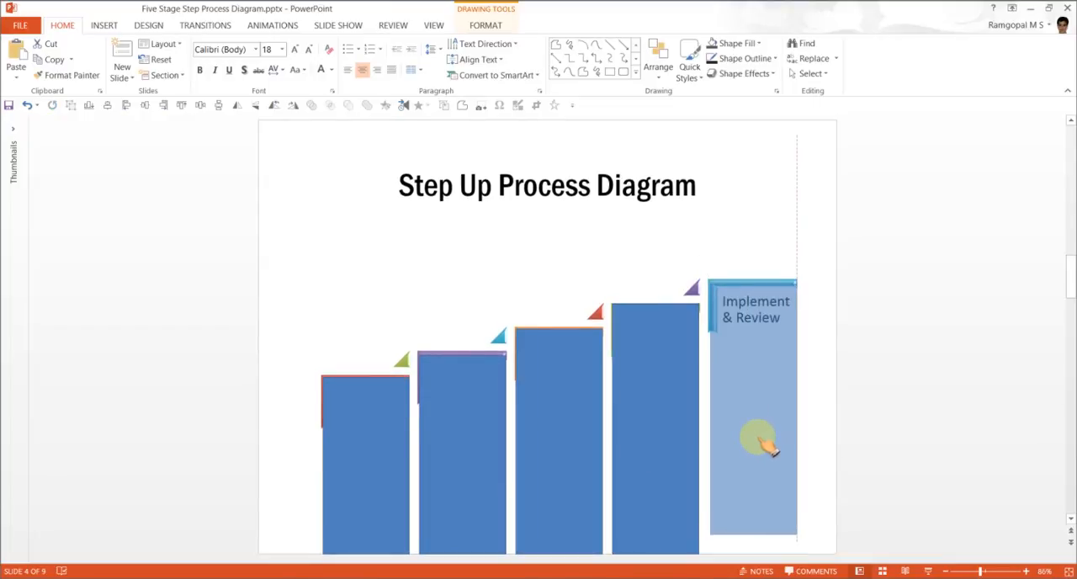
mouse_move(754, 547)
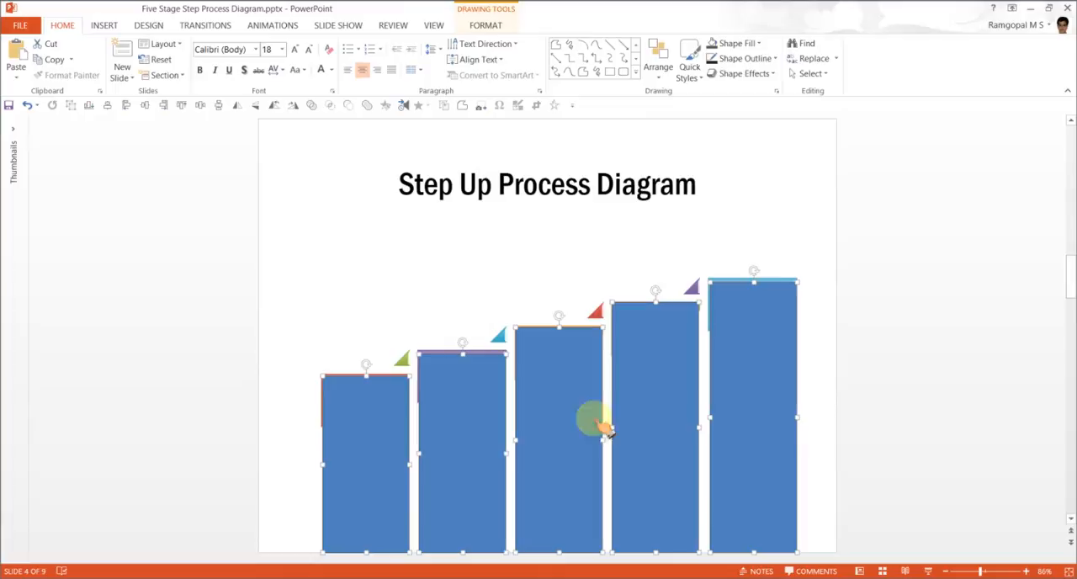
- Send the columns behind the labels and tint Define Problem pink and Plan Solution lavender
left_click(741, 57)
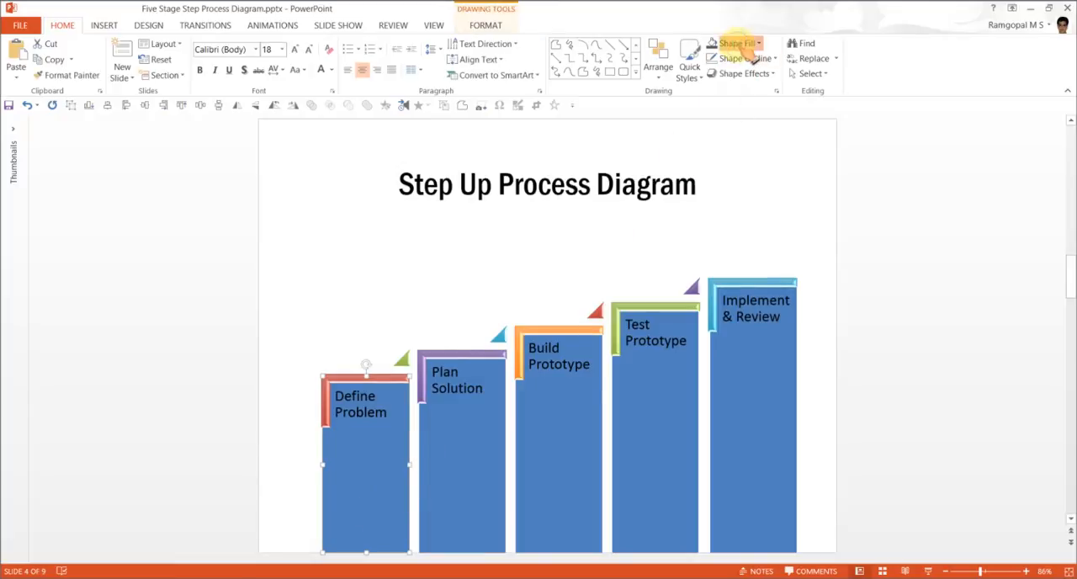
left_click(737, 43)
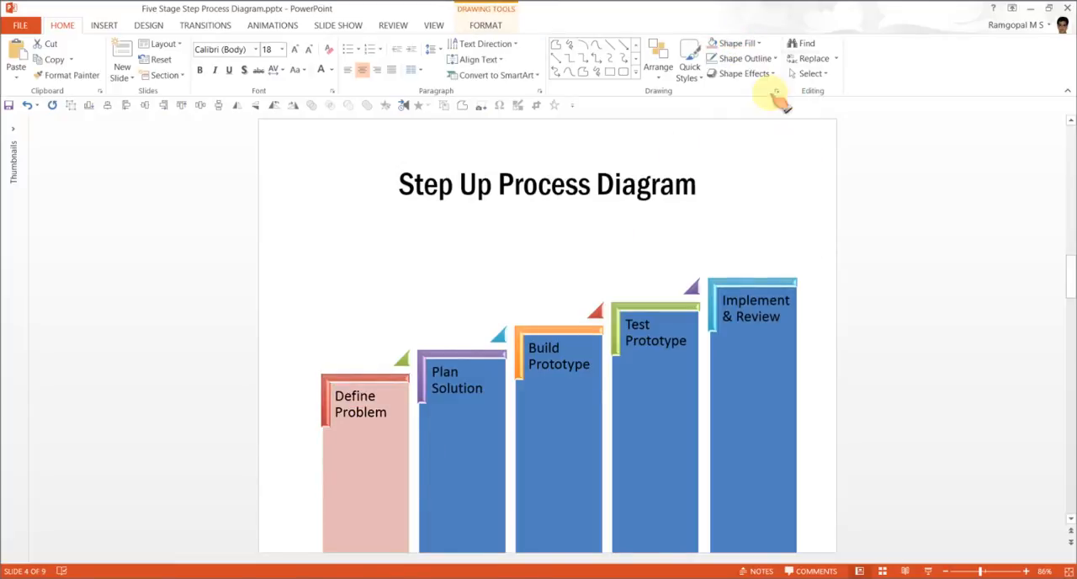
left_click(461, 455)
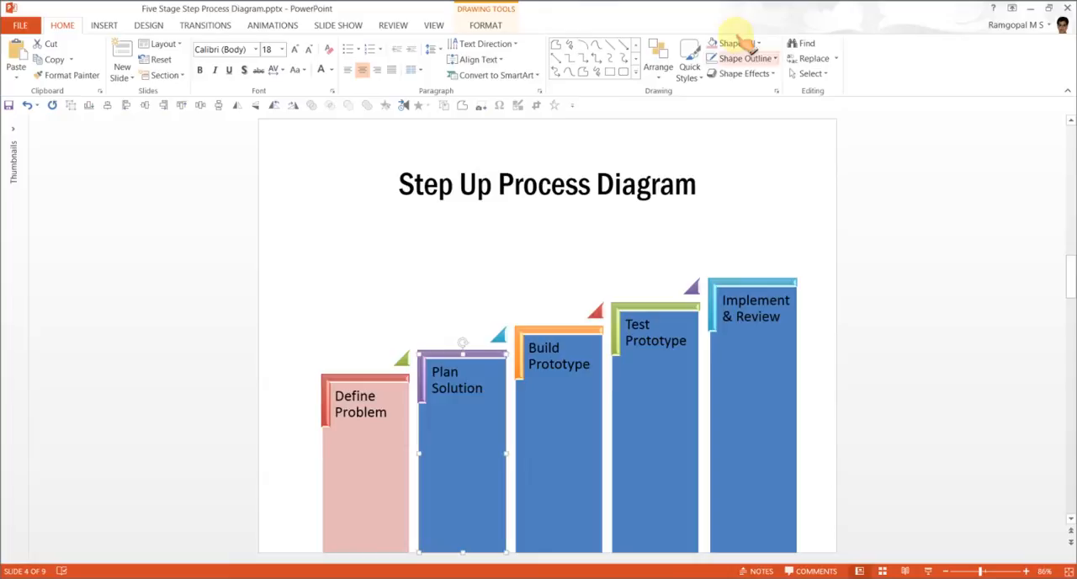
left_click(731, 43)
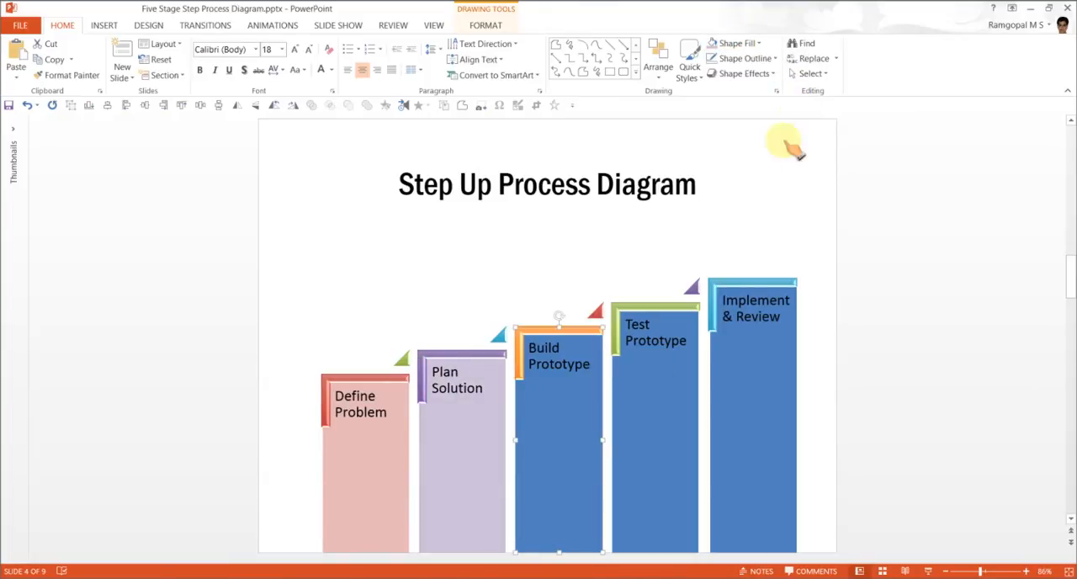
- Tint Build Prototype peach, Test Prototype pale green and Implement & Review light blue
left_click(757, 44)
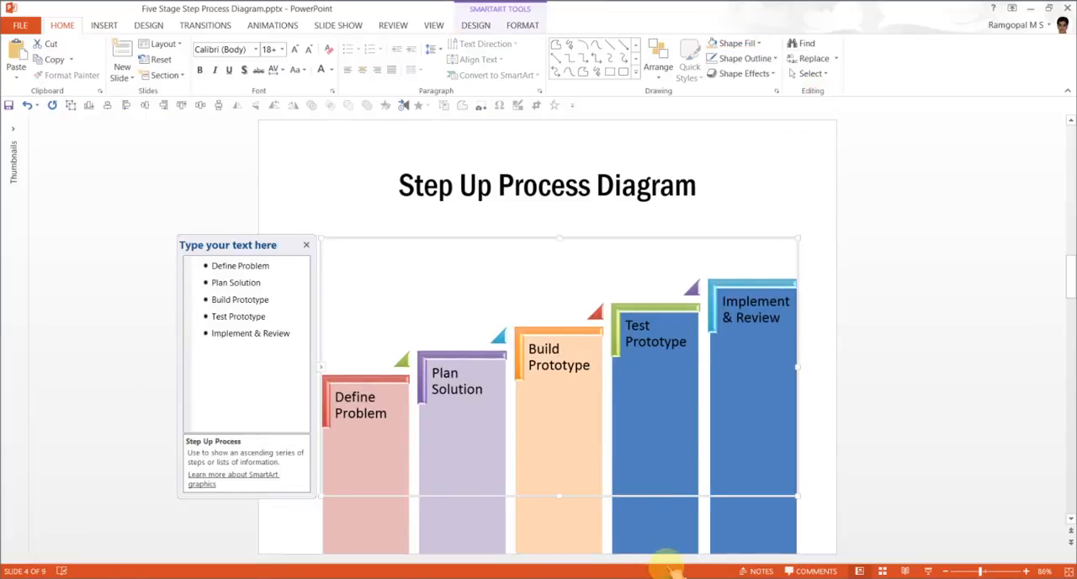
left_click(732, 44)
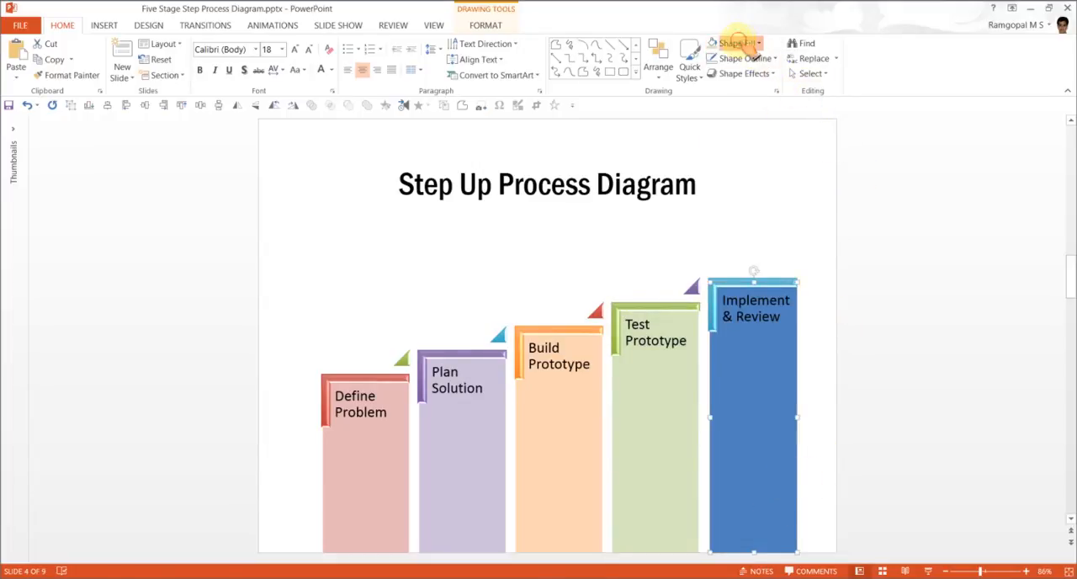
left_click(734, 44)
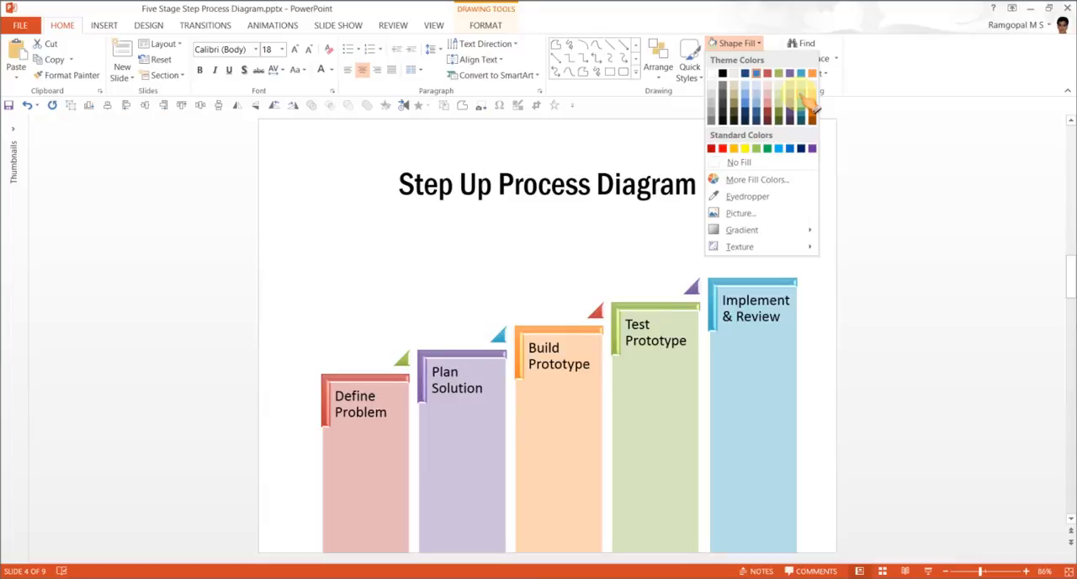
left_click(364, 539)
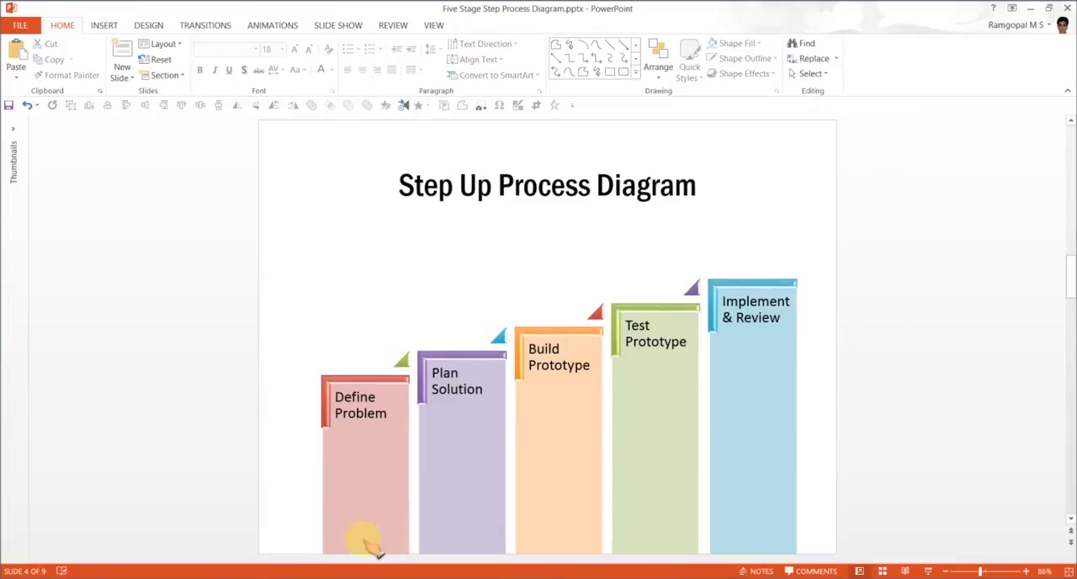
mouse_move(963, 441)
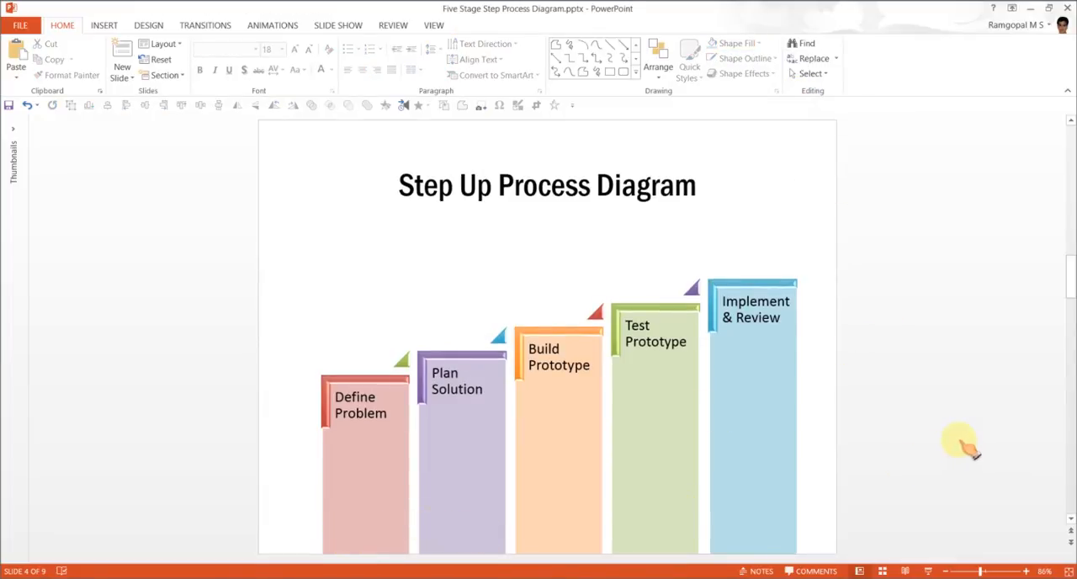
mouse_move(653, 390)
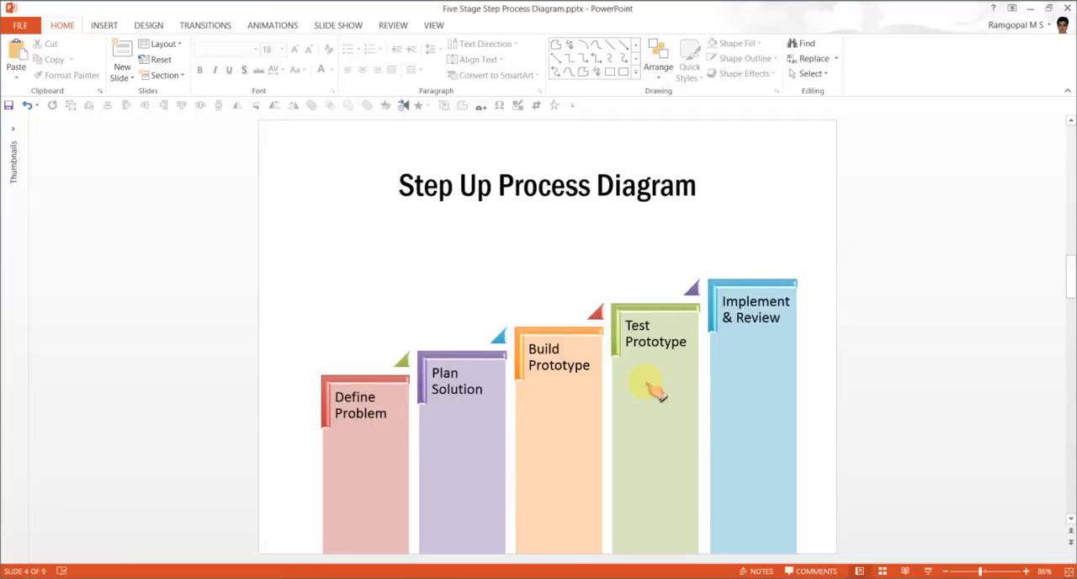
mouse_move(353, 370)
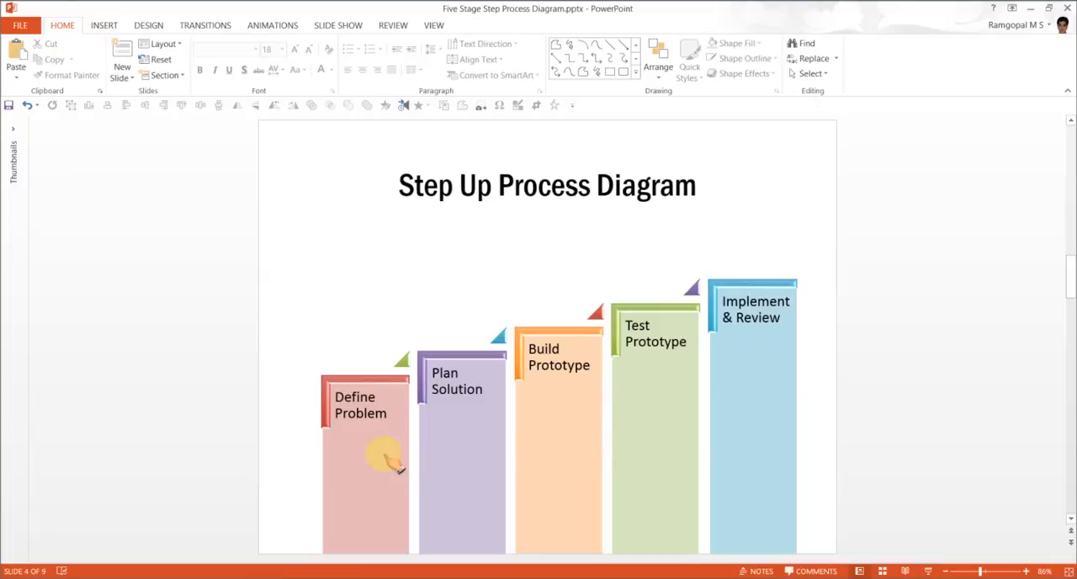
mouse_move(783, 415)
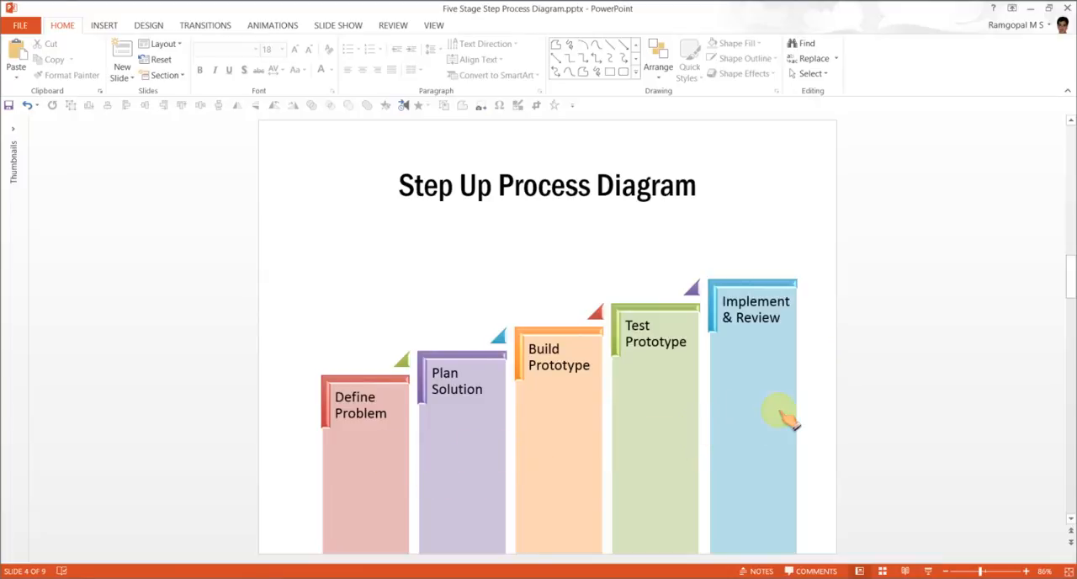
mouse_move(378, 491)
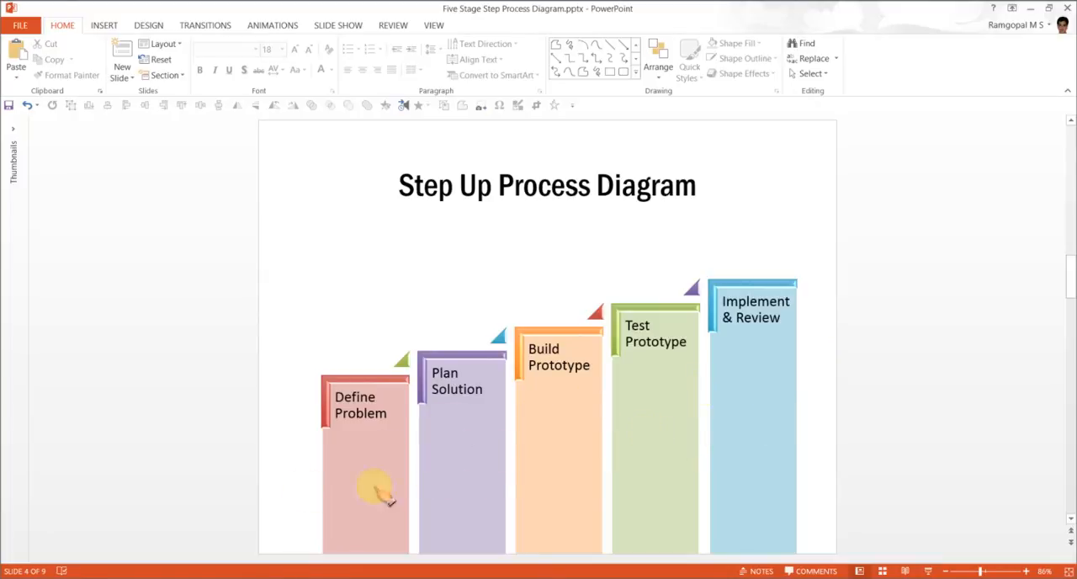
mouse_move(794, 352)
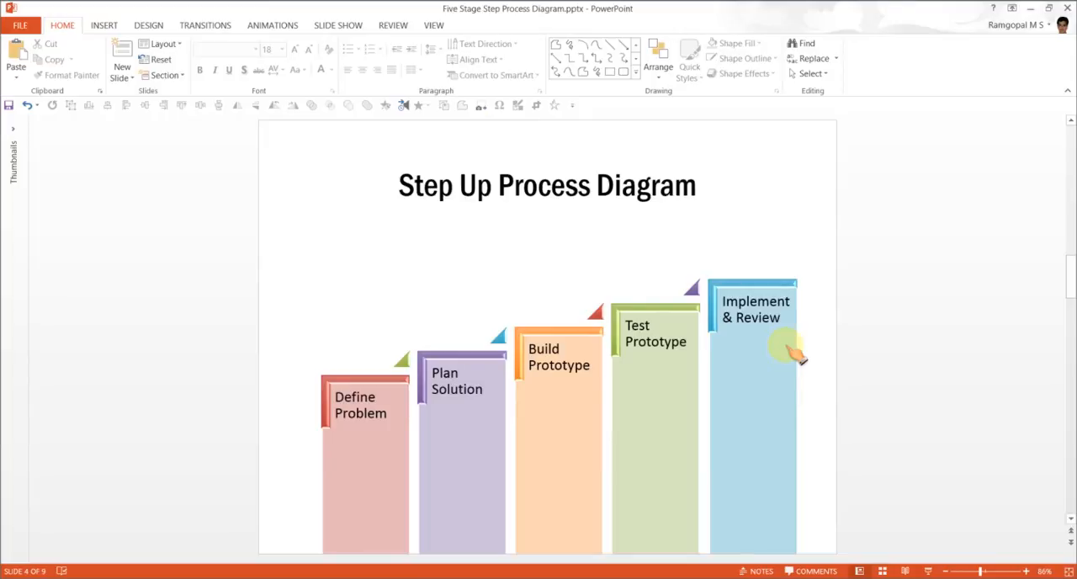
mouse_move(412, 401)
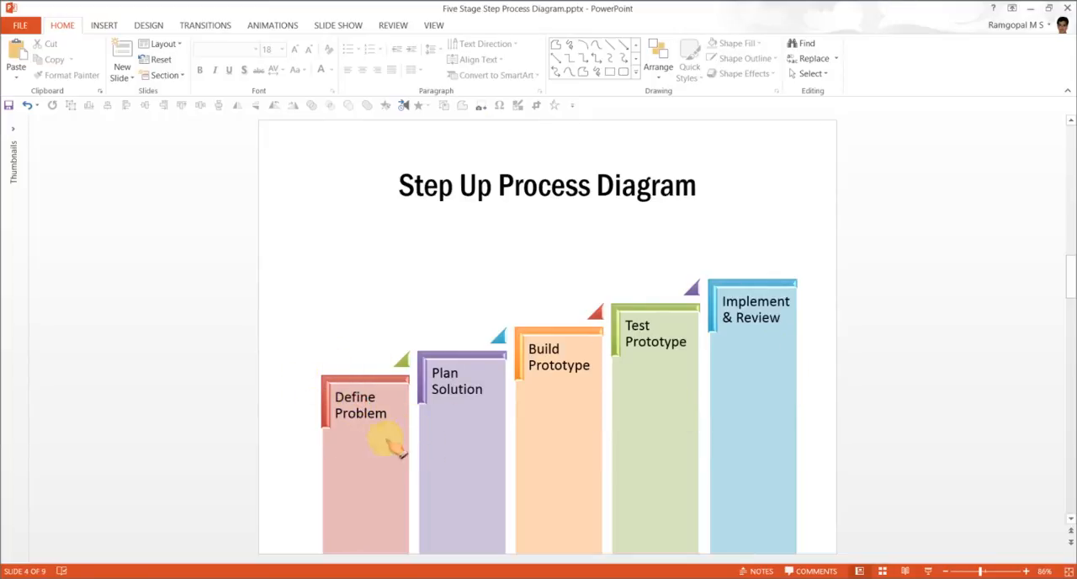
mouse_move(420, 458)
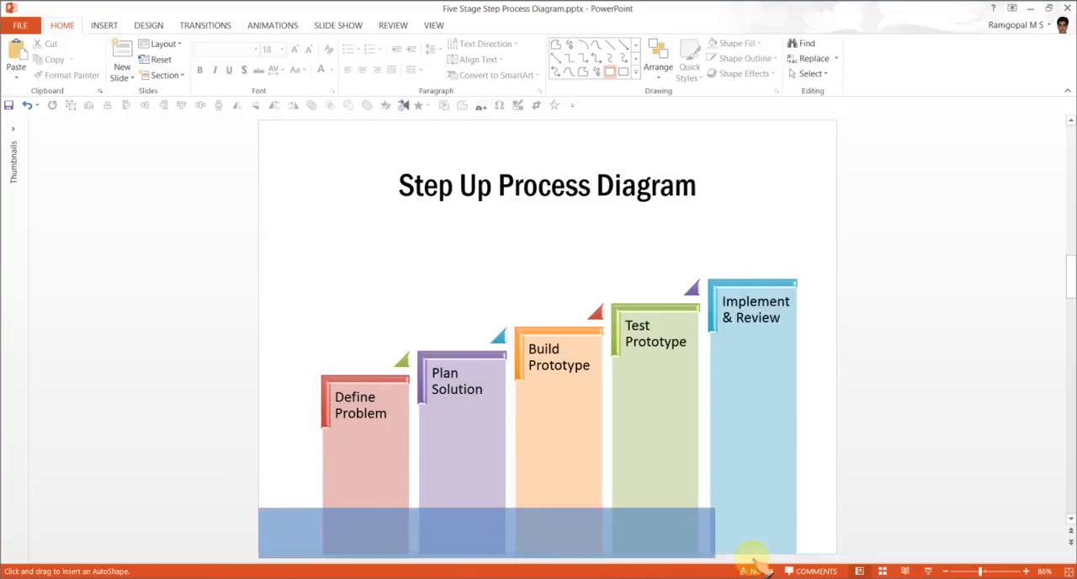
- Draw a wide bottom base bar with a light tint and no outline
left_click(546, 528)
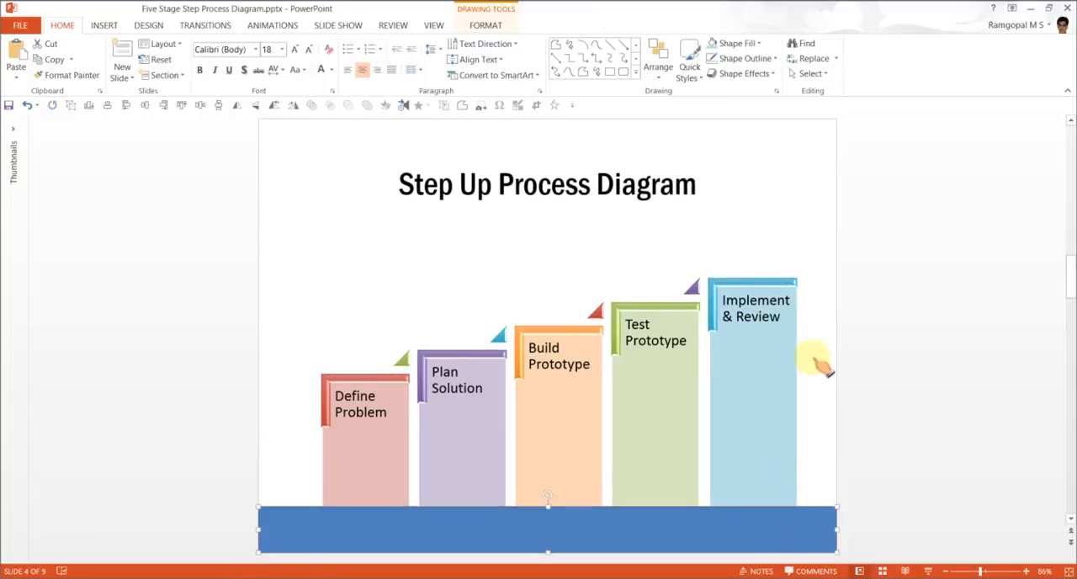
left_click(736, 43)
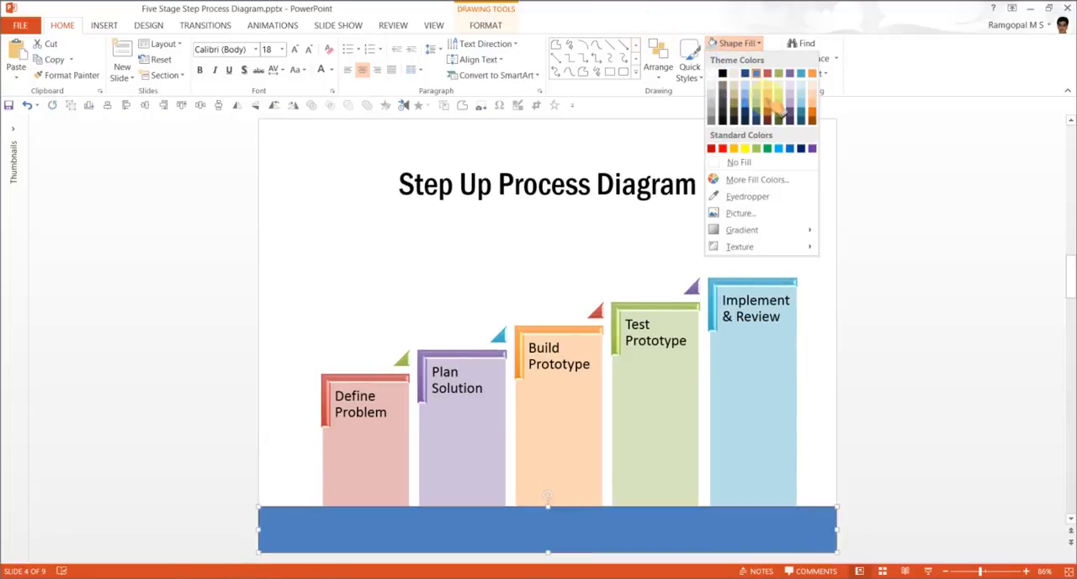
left_click(765, 57)
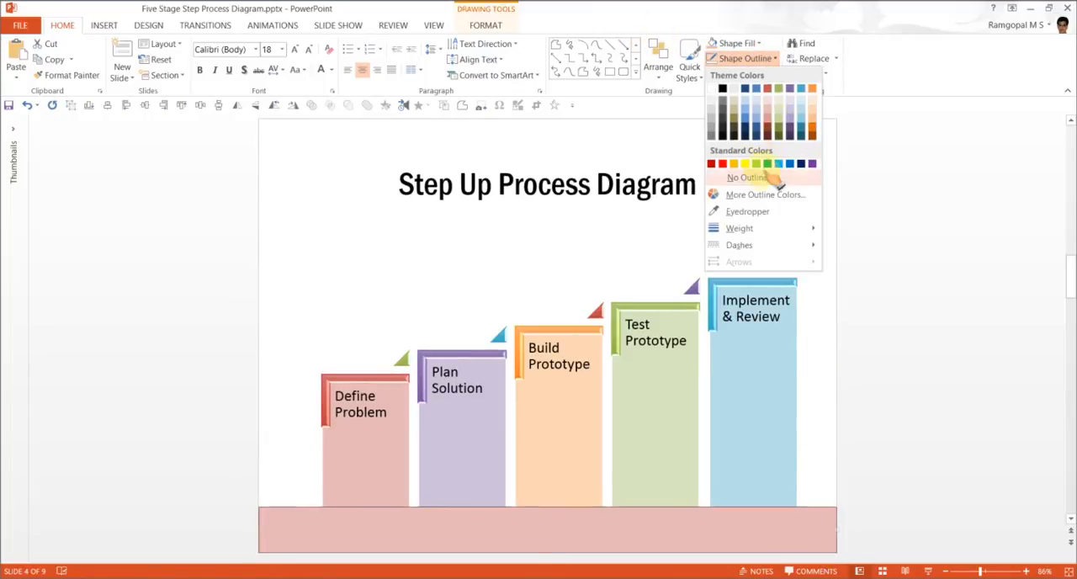
left_click(747, 179)
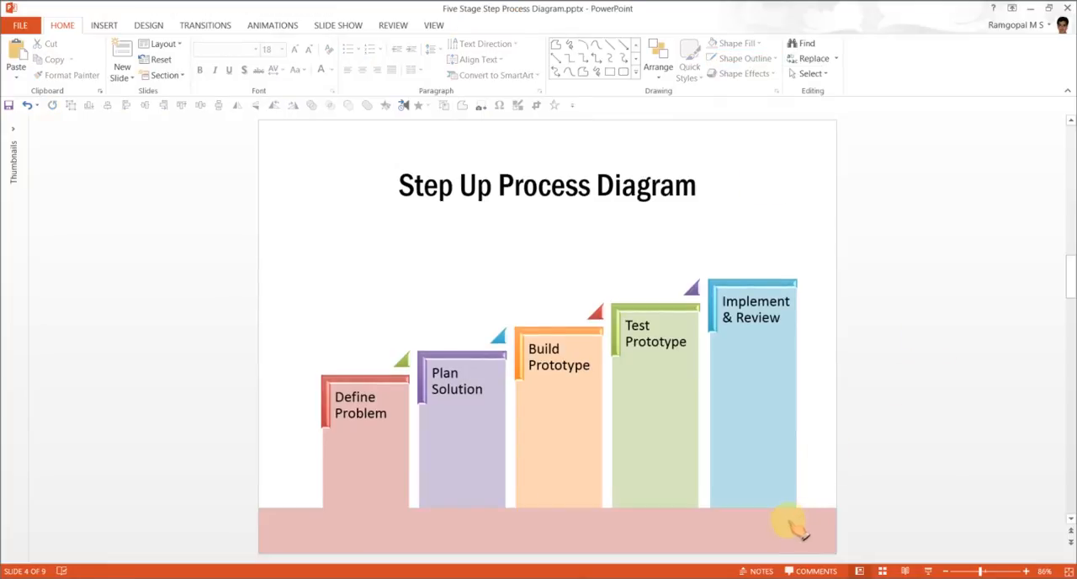
mouse_move(501, 522)
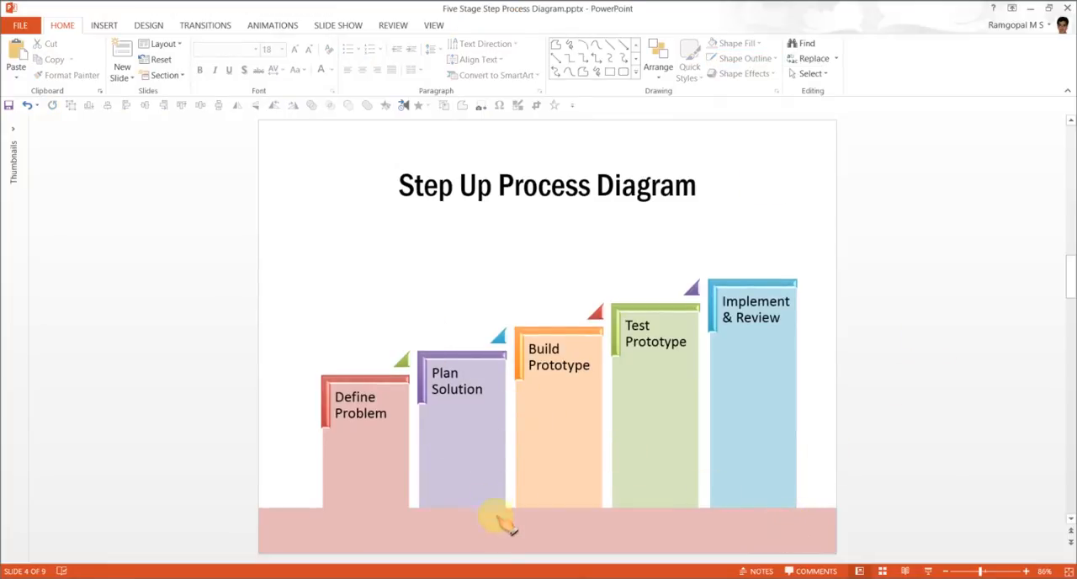
- Refill the base bar dark blue, then select it for deletion
left_click(739, 44)
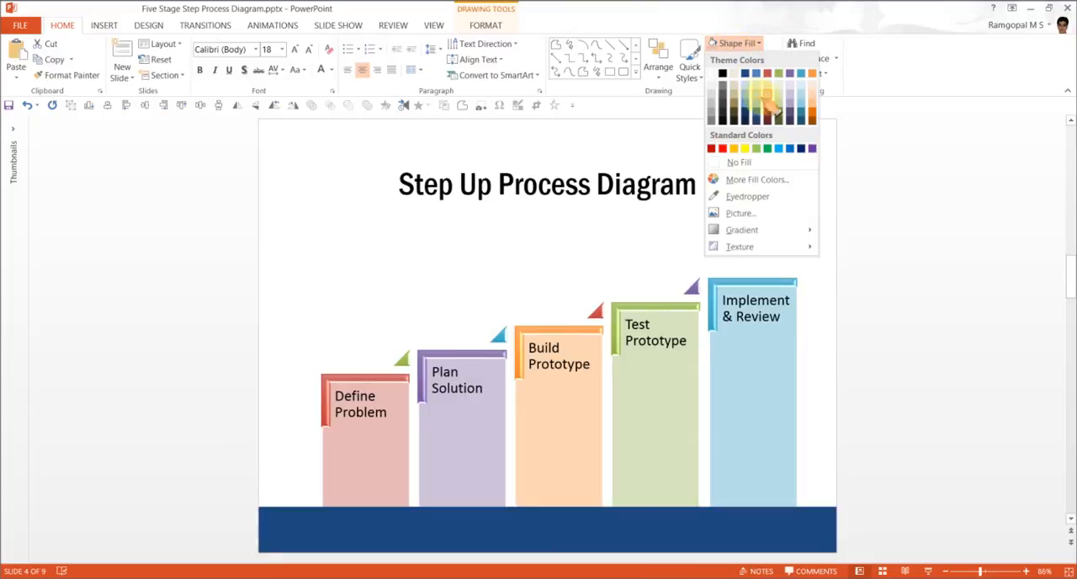
left_click(767, 104)
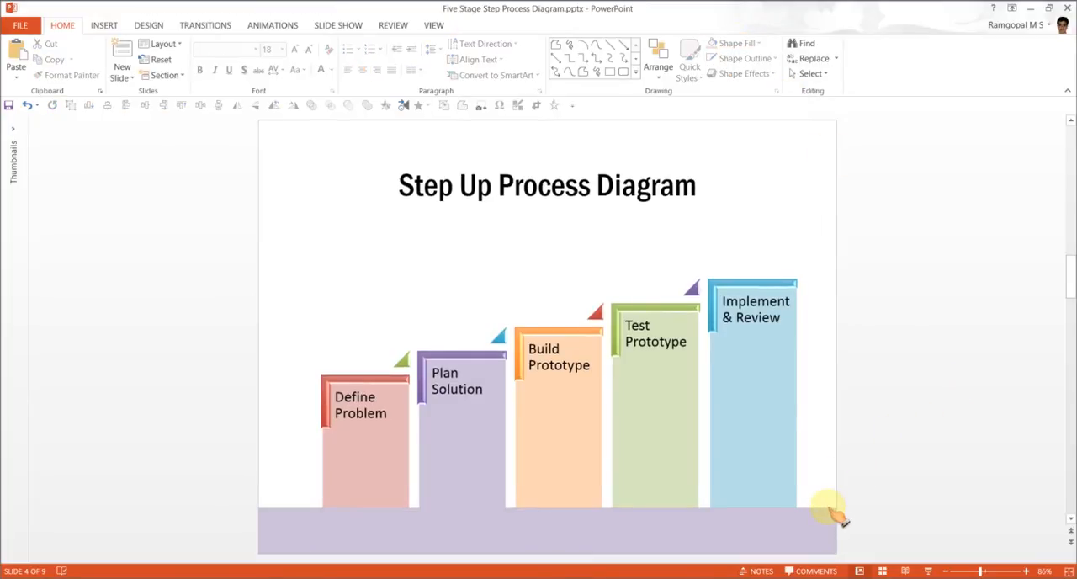
mouse_move(822, 525)
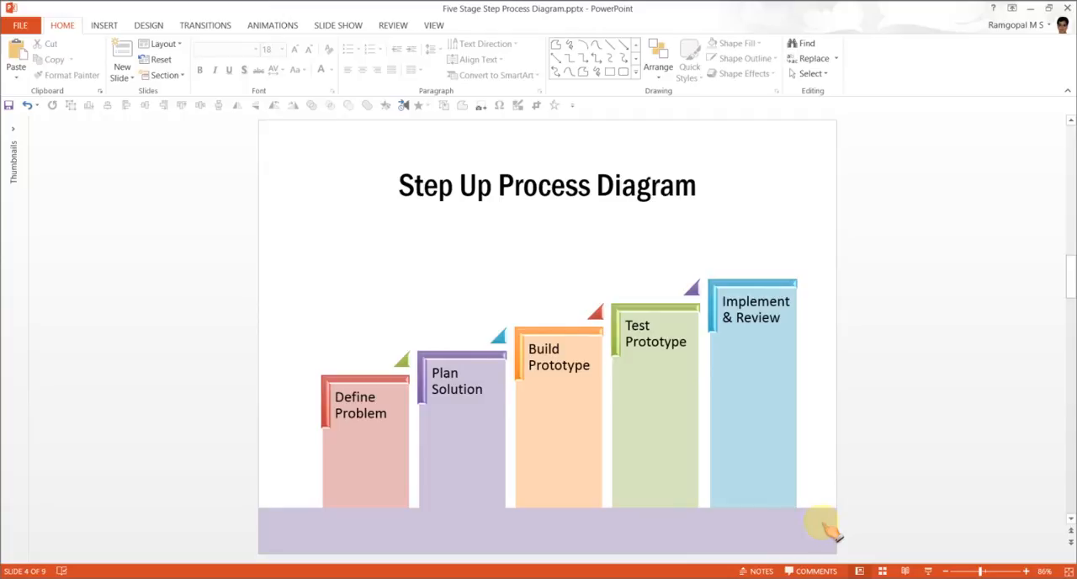
left_click(547, 525)
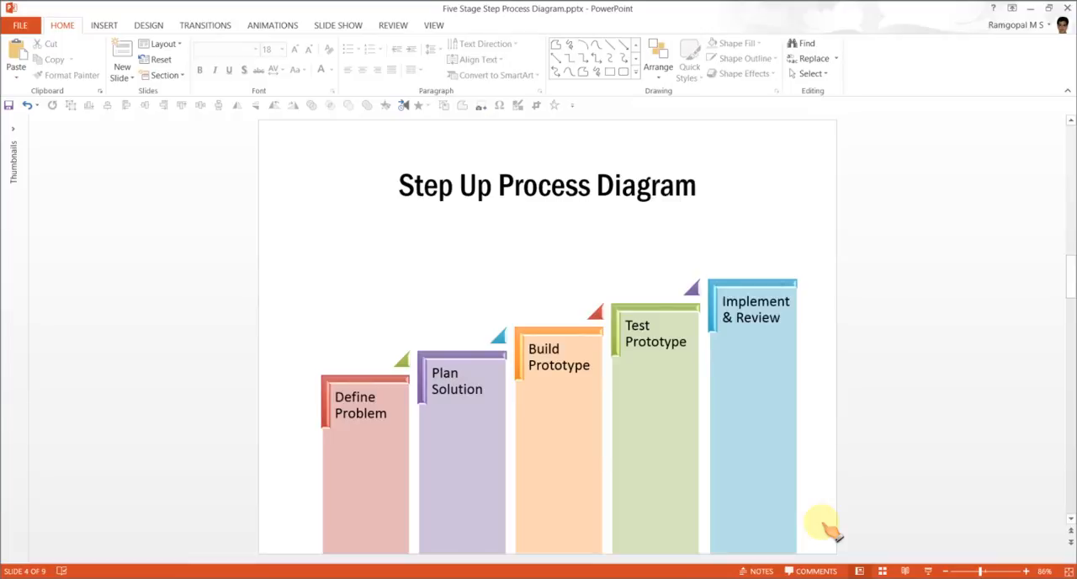
mouse_move(424, 434)
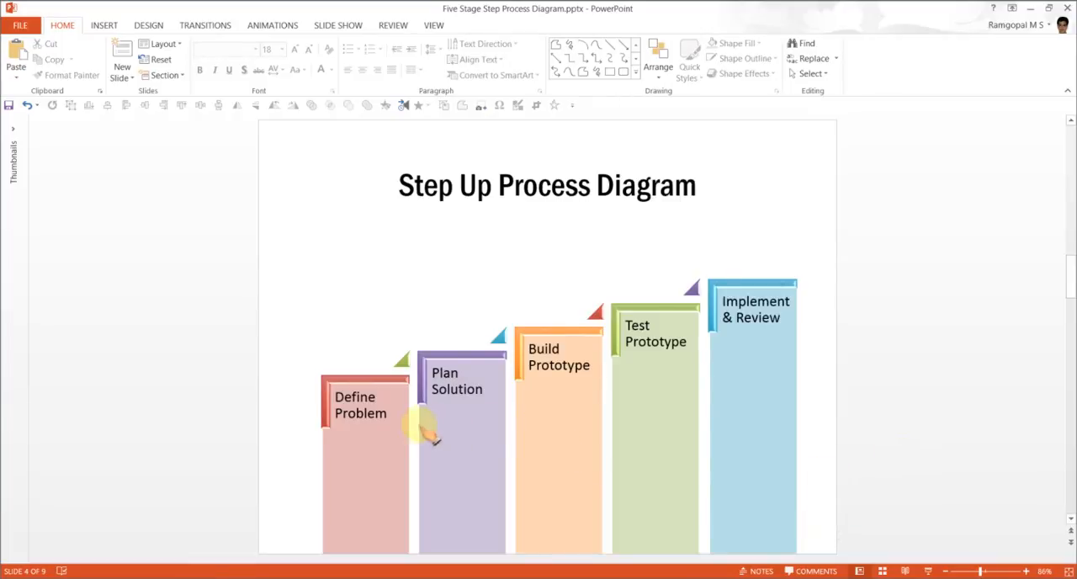
mouse_move(912, 211)
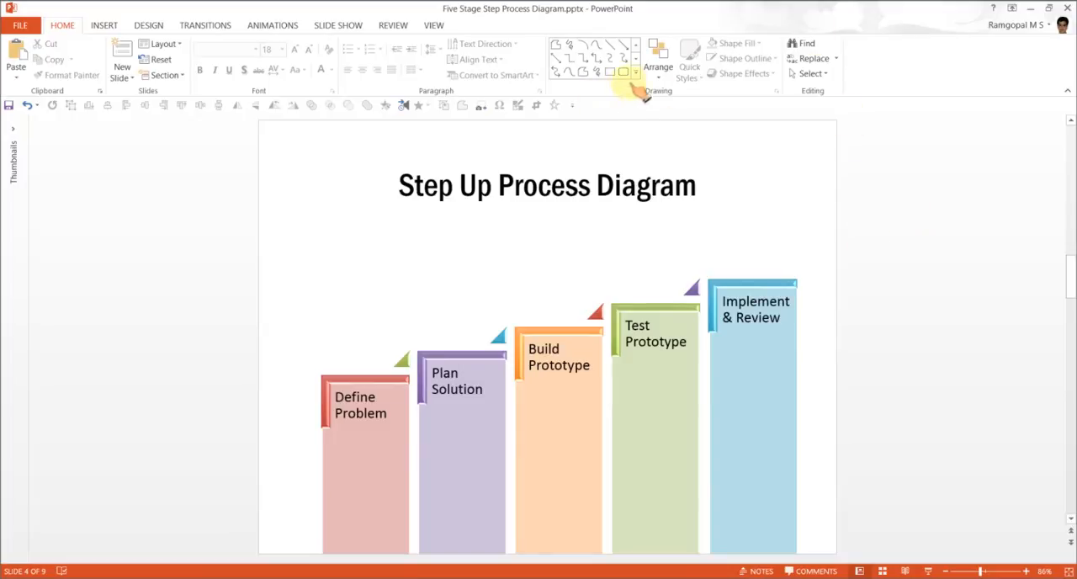
- Draw a long right arrow above the columns, fill it gray and slant it upward toward the last step
left_click(636, 86)
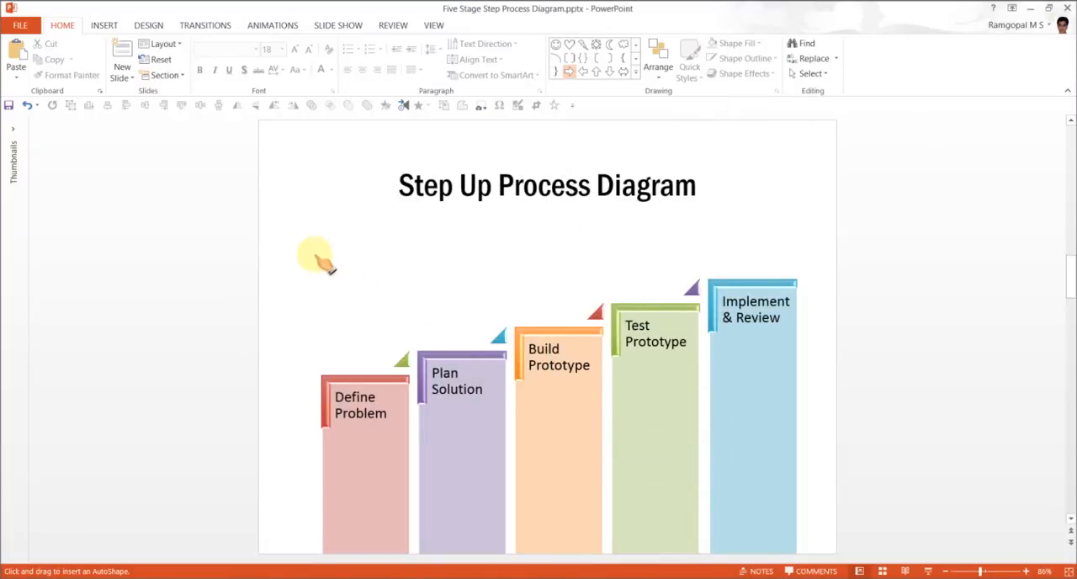
left_click_drag(317, 262, 749, 267)
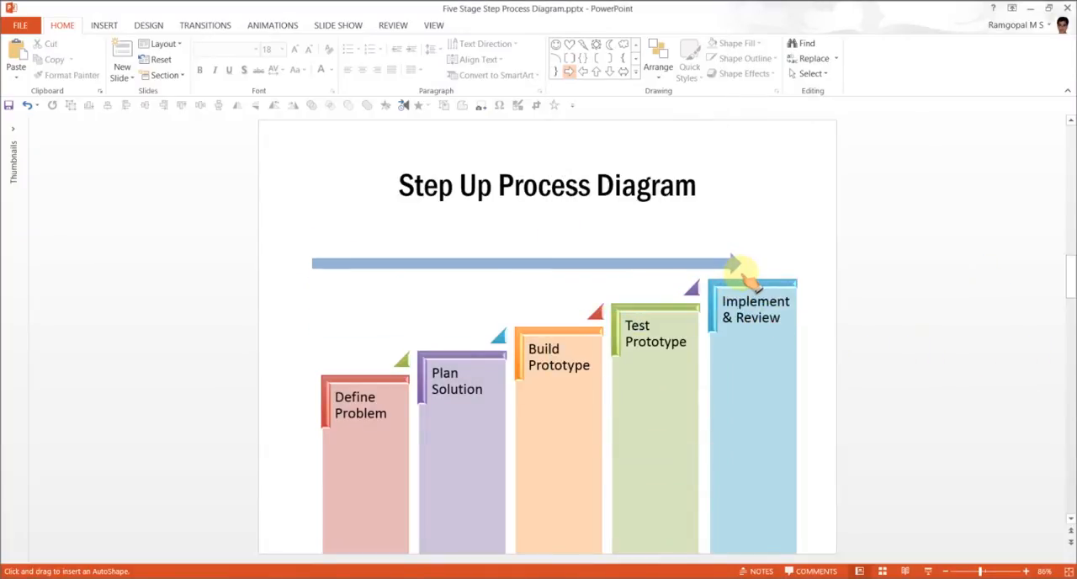
left_click(732, 44)
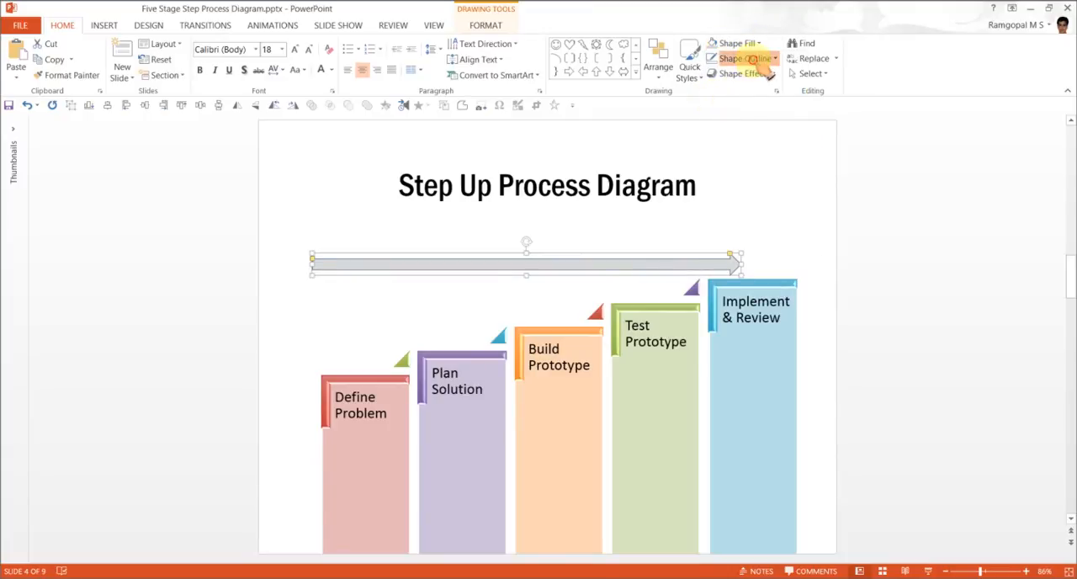
mouse_move(525, 249)
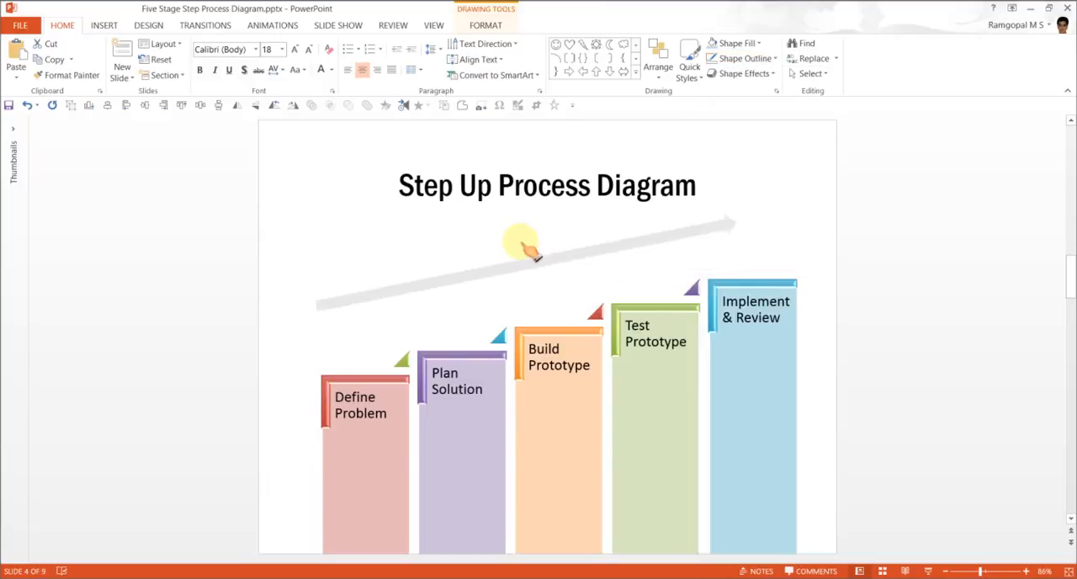
left_click_drag(522, 249, 575, 278)
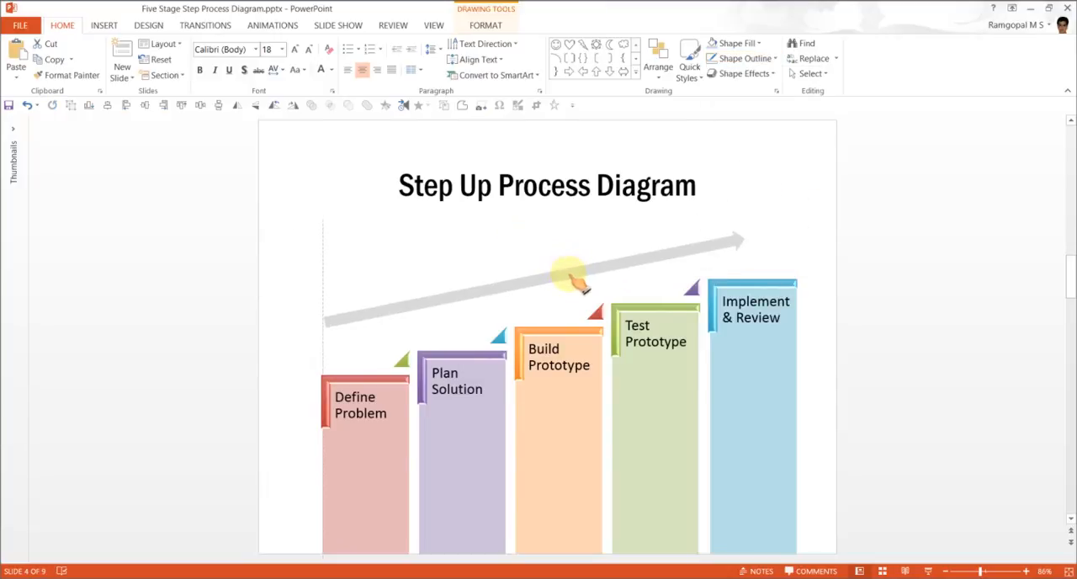
left_click(572, 278)
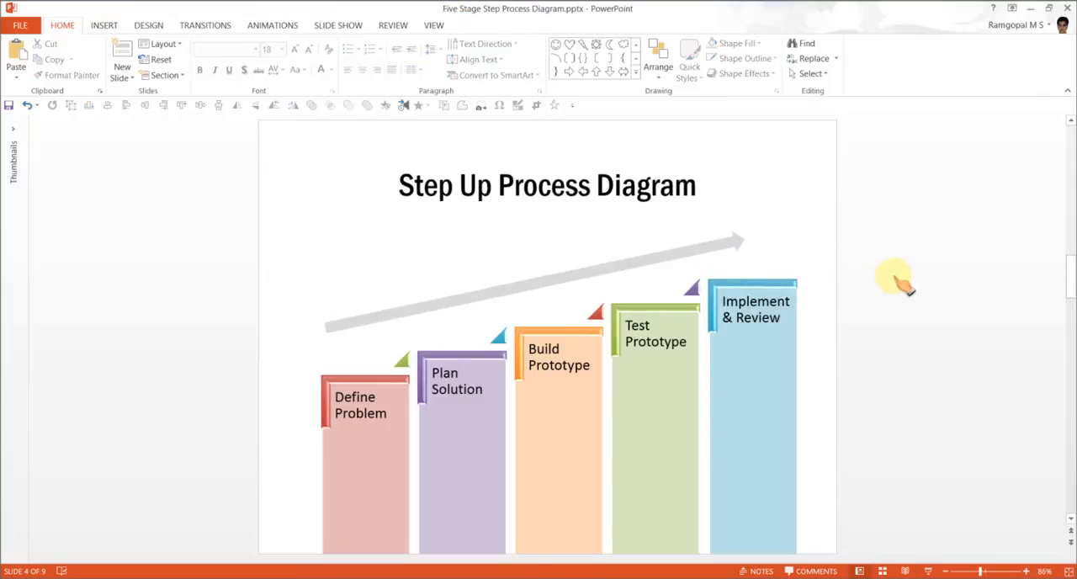
mouse_move(328, 328)
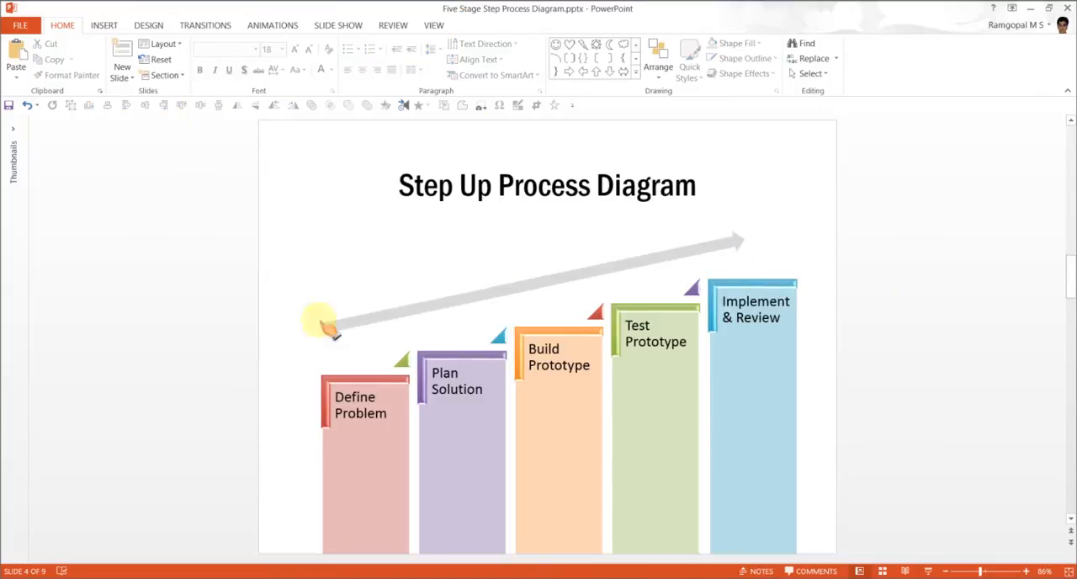
mouse_move(660, 326)
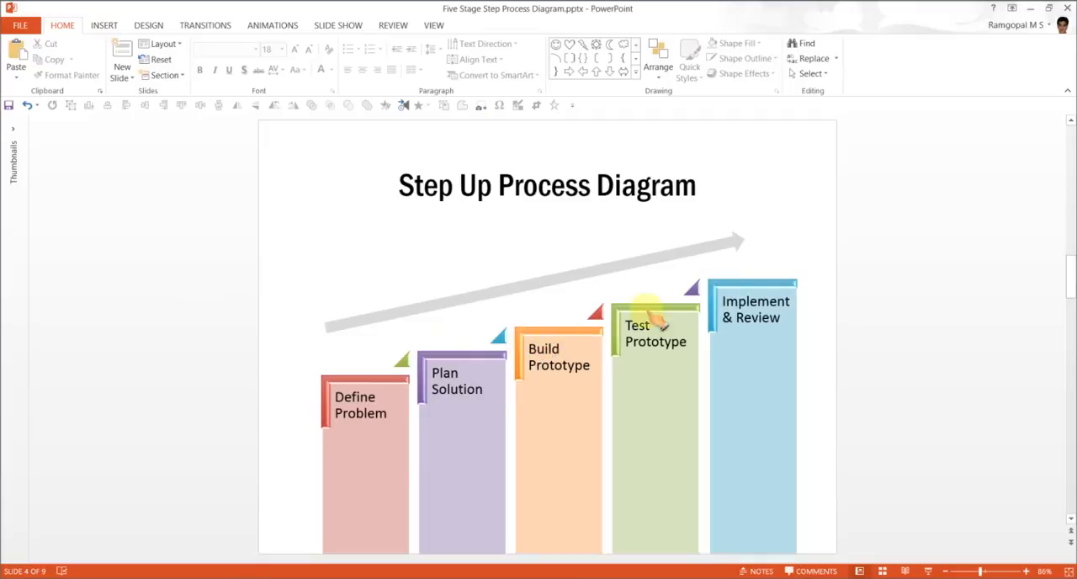
mouse_move(104, 26)
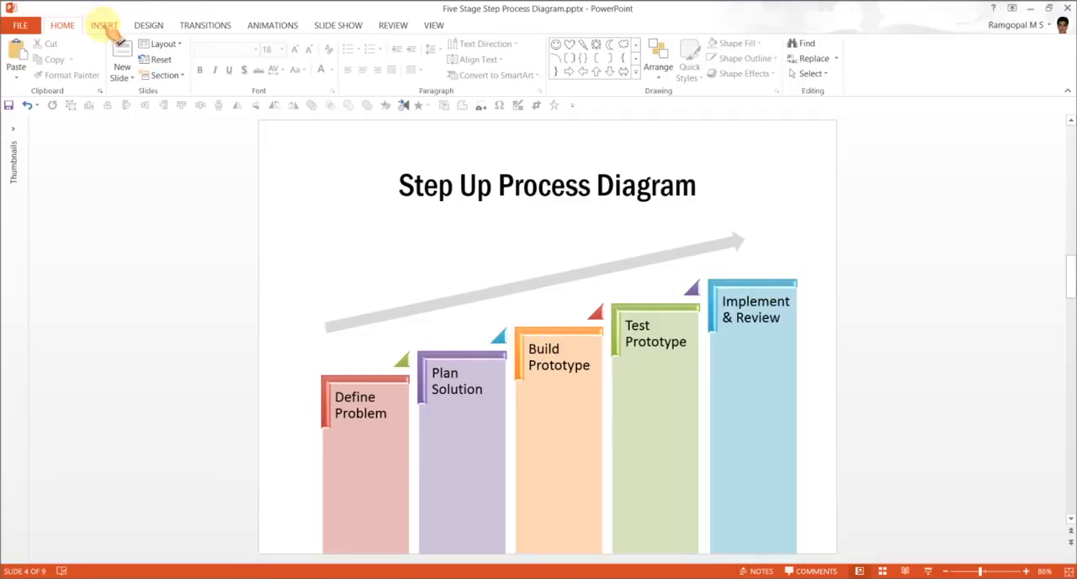
- Insert the running businessman picture and place it on the arrow above Build Prototype
left_click(84, 53)
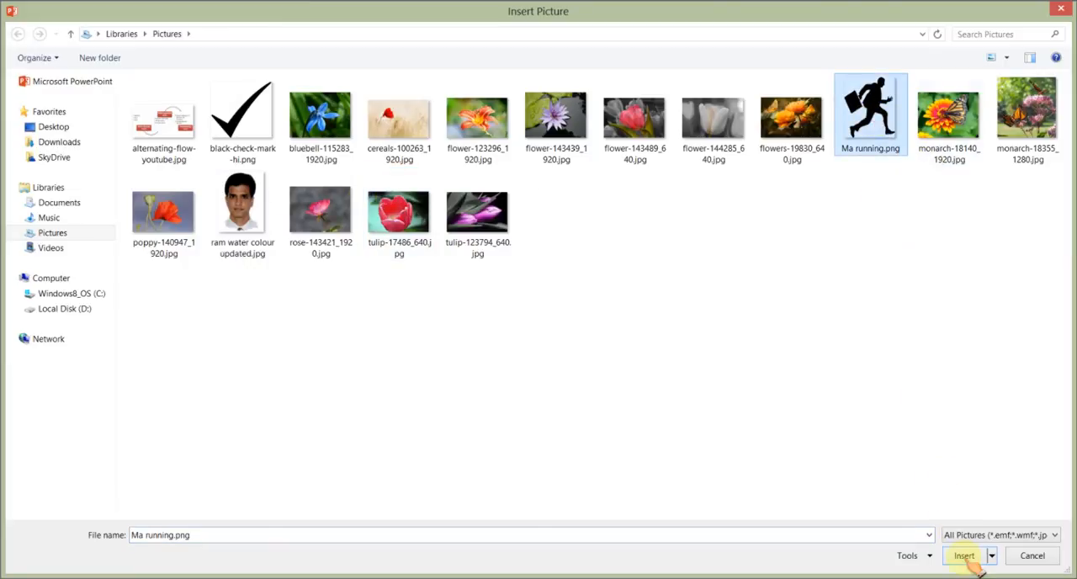
left_click(963, 555)
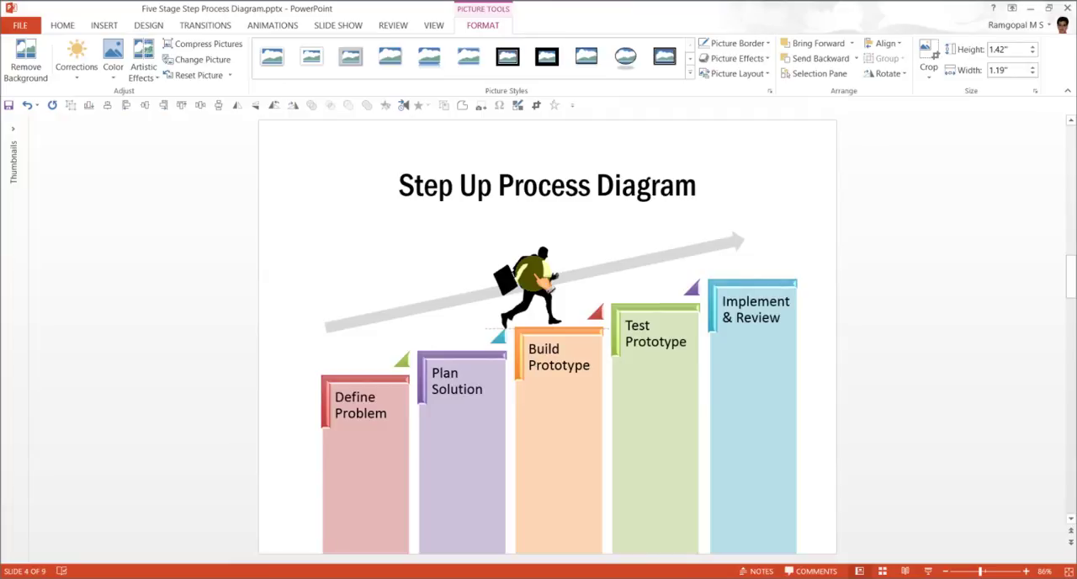
left_click(528, 286)
type("GOAL")
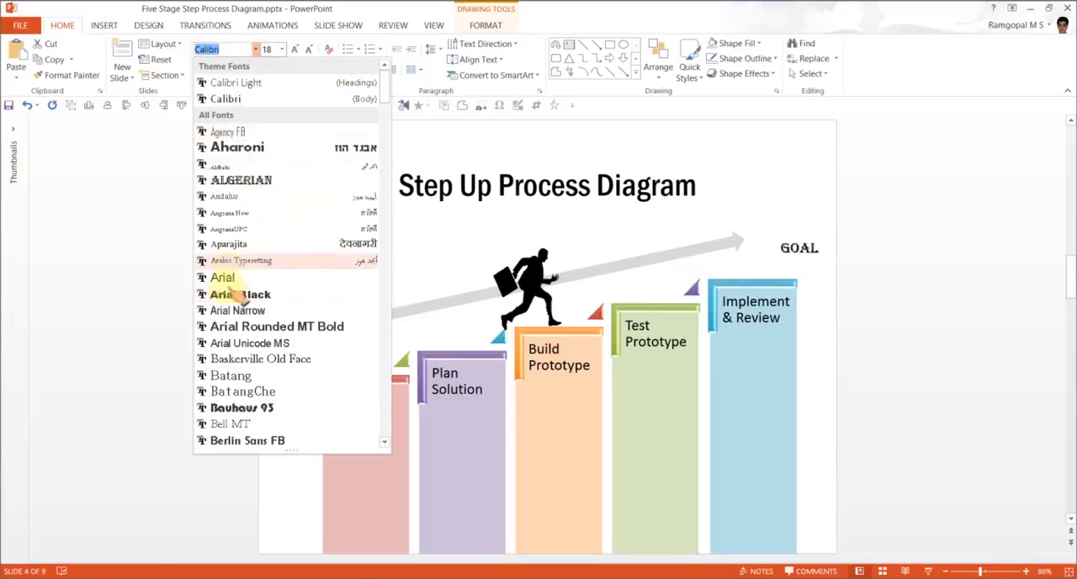
- Set the GOAL text to Arial Black size 24 above the Implement & Review column
left_click(239, 293)
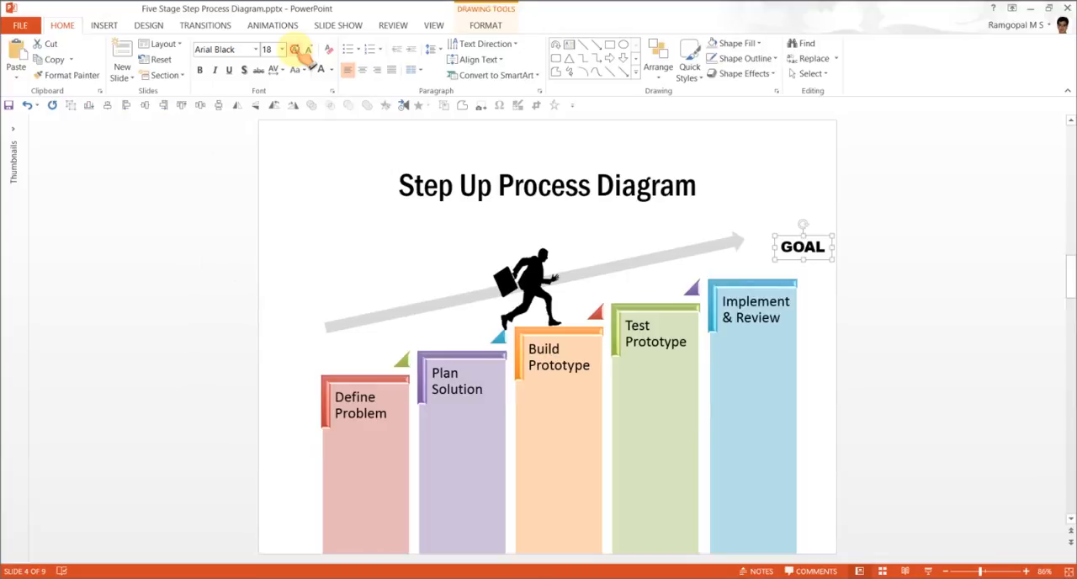
left_click(295, 49)
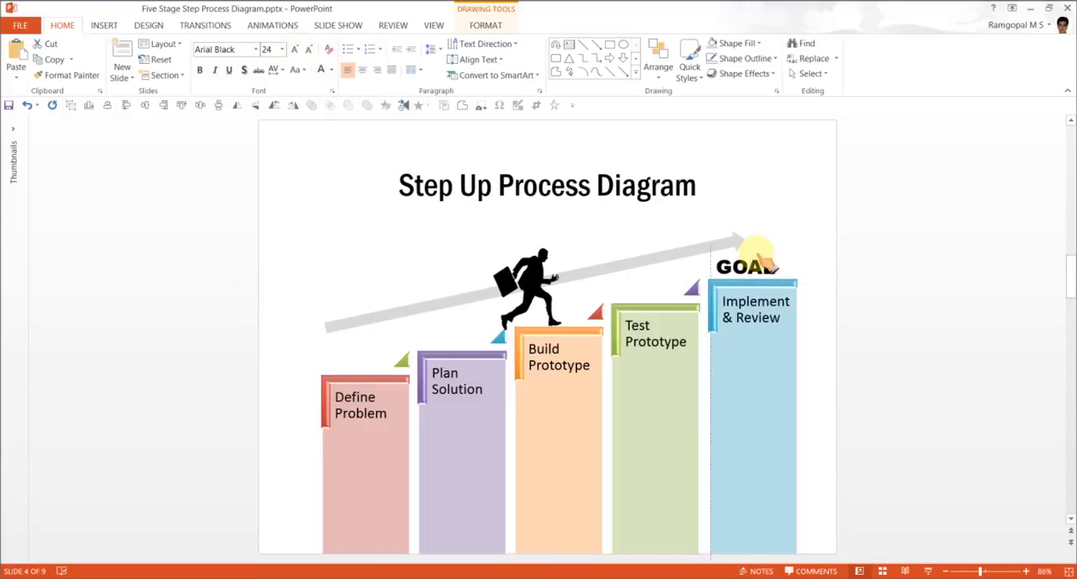
left_click(902, 295)
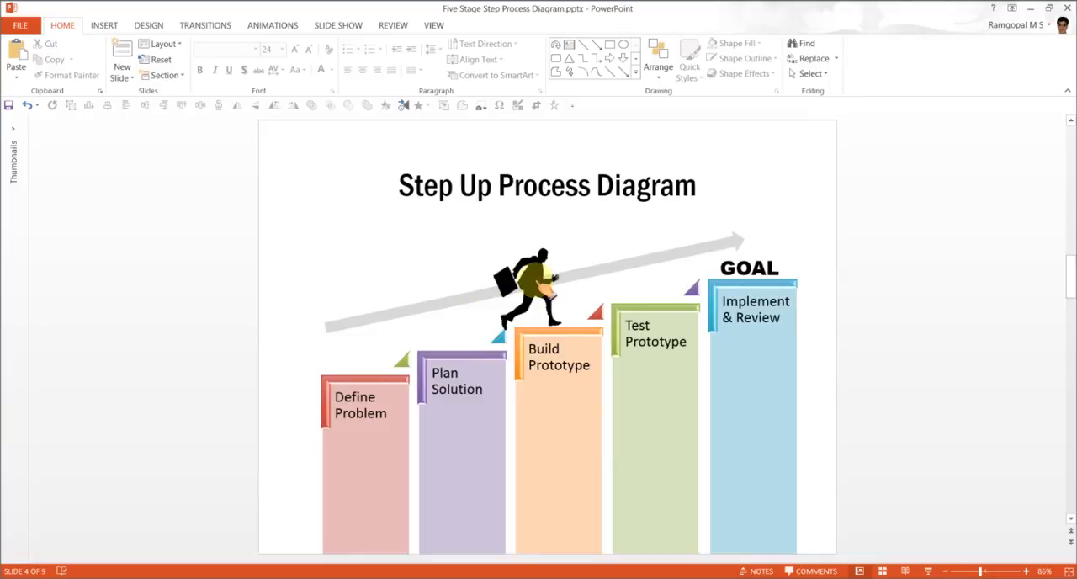
mouse_move(795, 244)
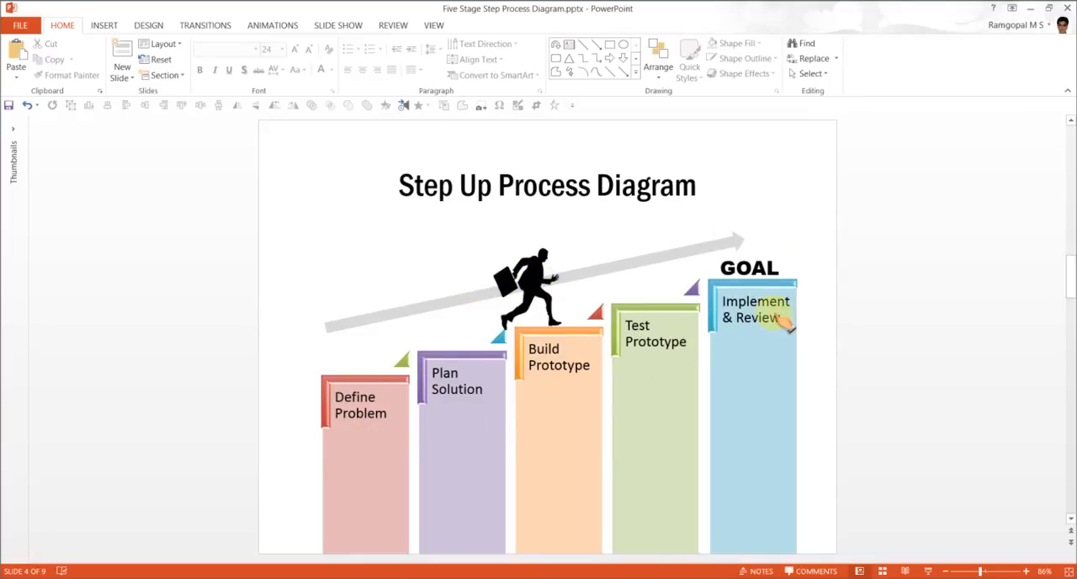
mouse_move(834, 322)
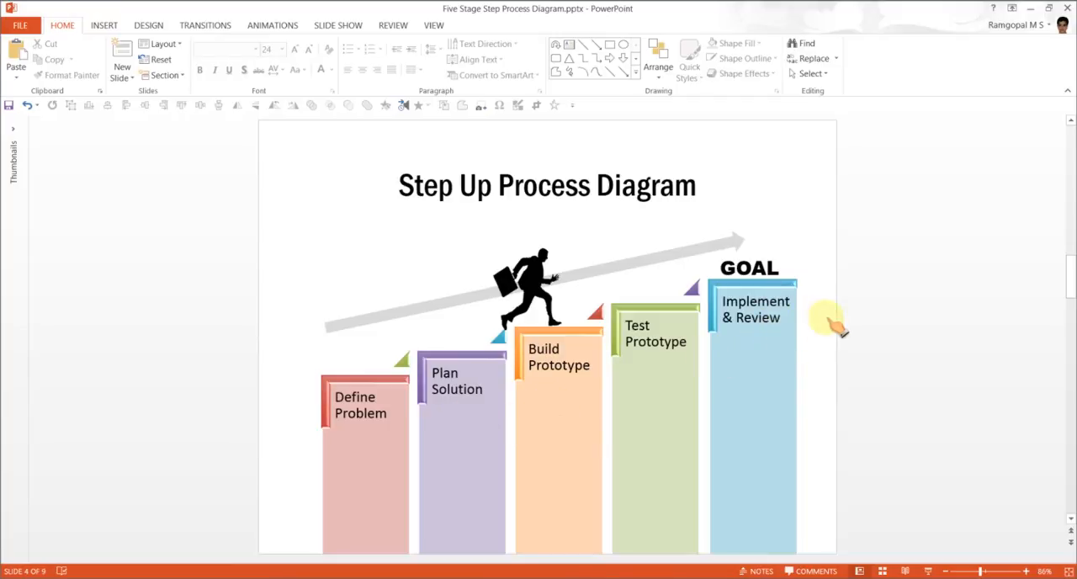
mouse_move(841, 320)
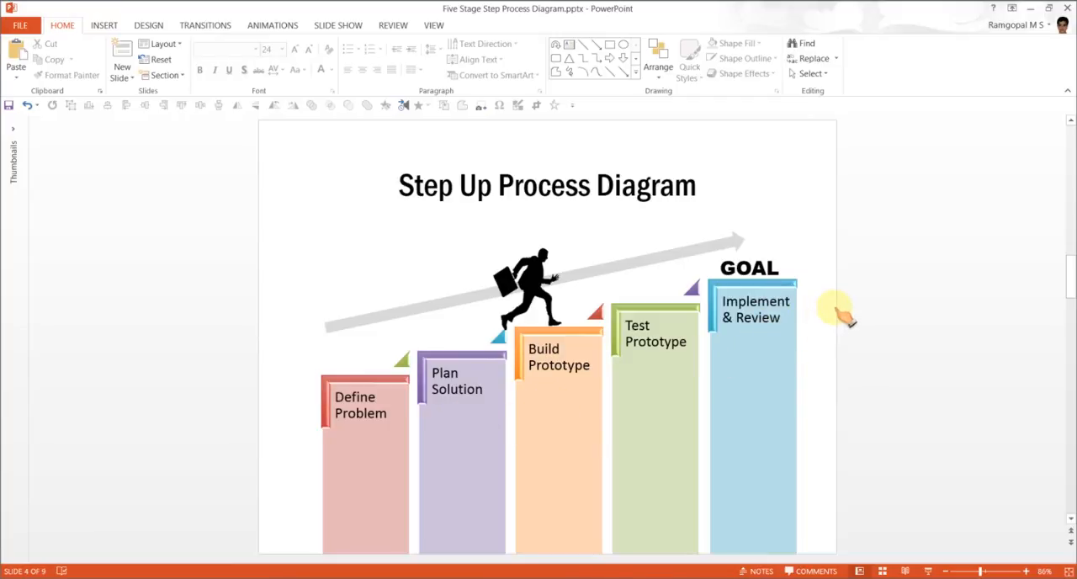